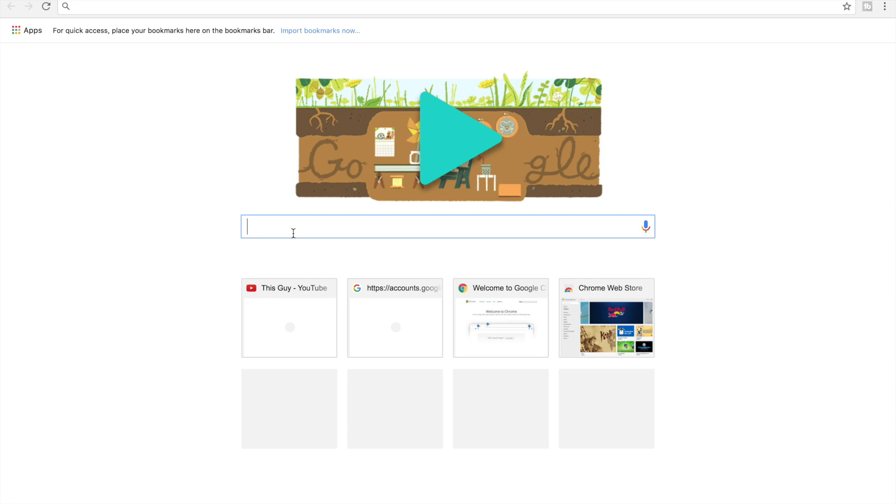
# Search Google for 'chrome store' and open the Chrome Web Store Apps result
pyautogui.write('chrome store')
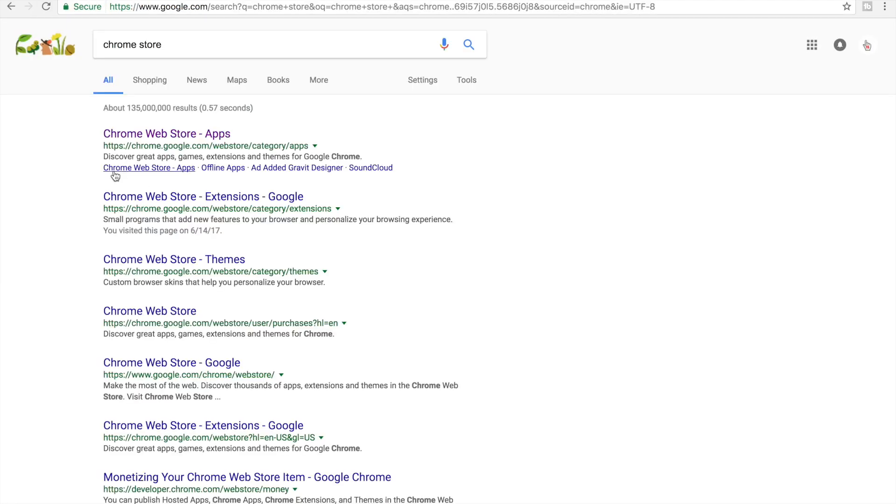
pyautogui.click(167, 133)
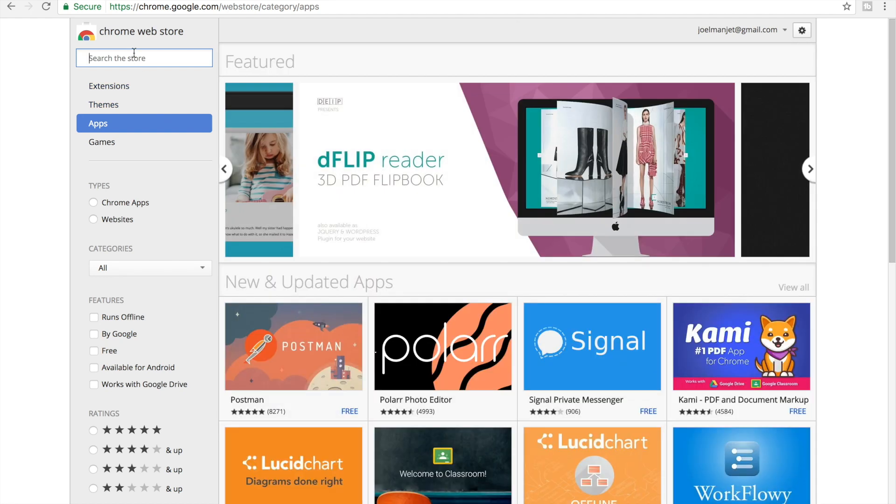
# Search the store for 'tubebuddy for youtube' via the typed 'tubebu' suggestion
pyautogui.write('tube')
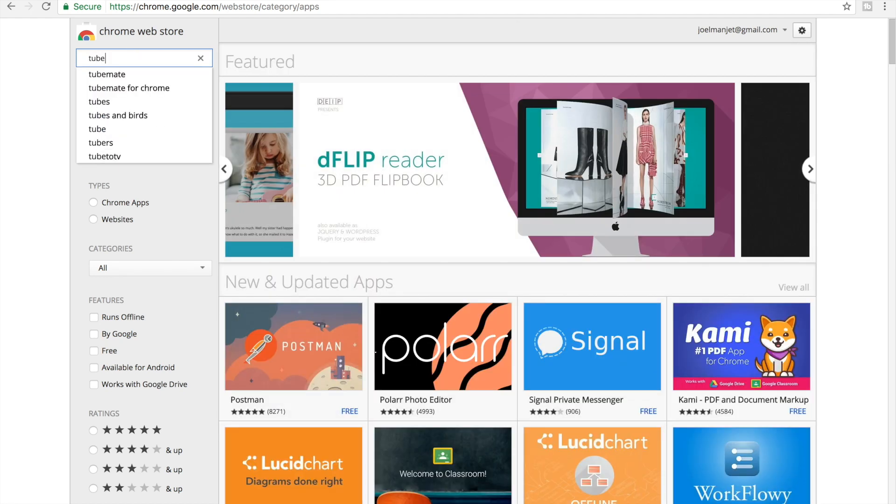
pyautogui.write('bu')
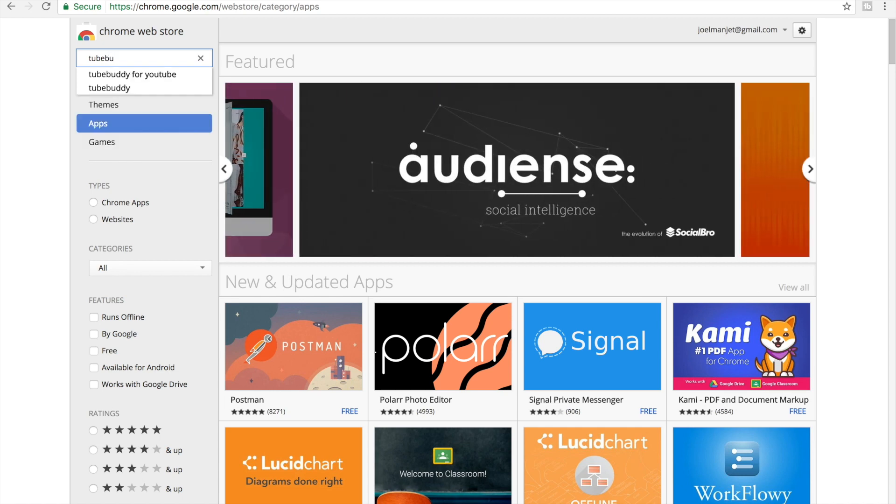
pyautogui.click(132, 75)
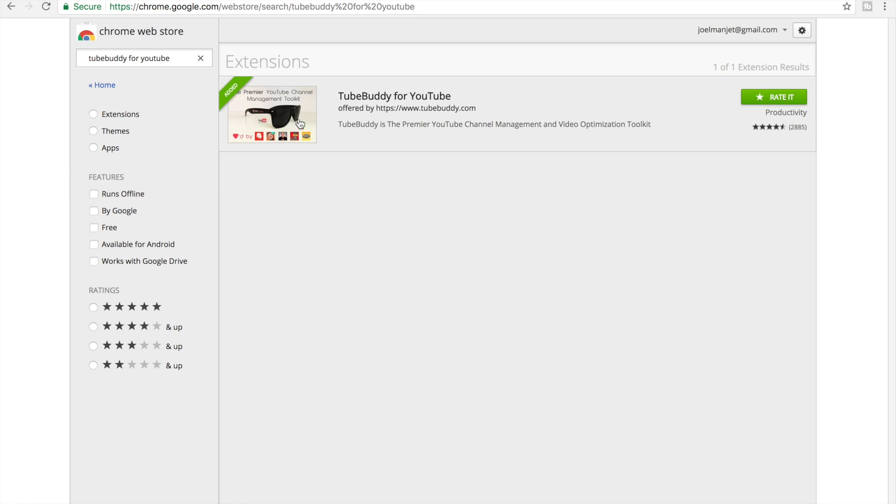
# View the TubeBuddy for YouTube details showing it is already added to Chrome
pyautogui.click(272, 113)
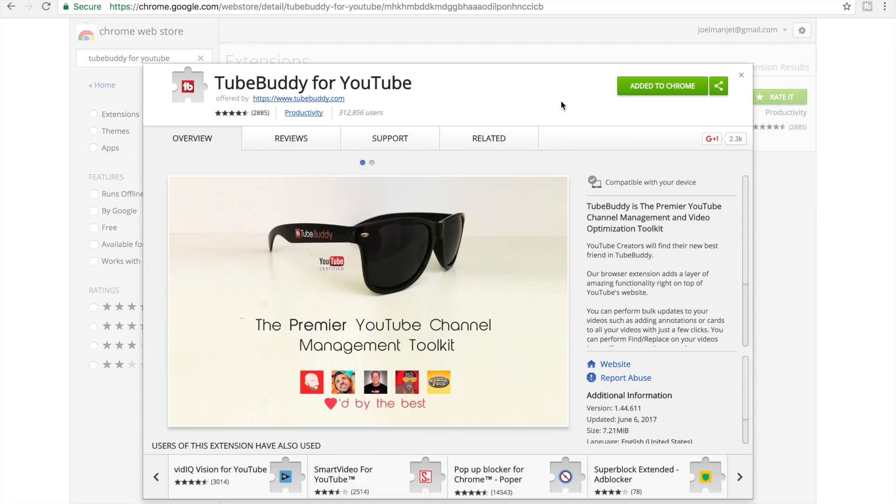
pyautogui.moveTo(637, 91)
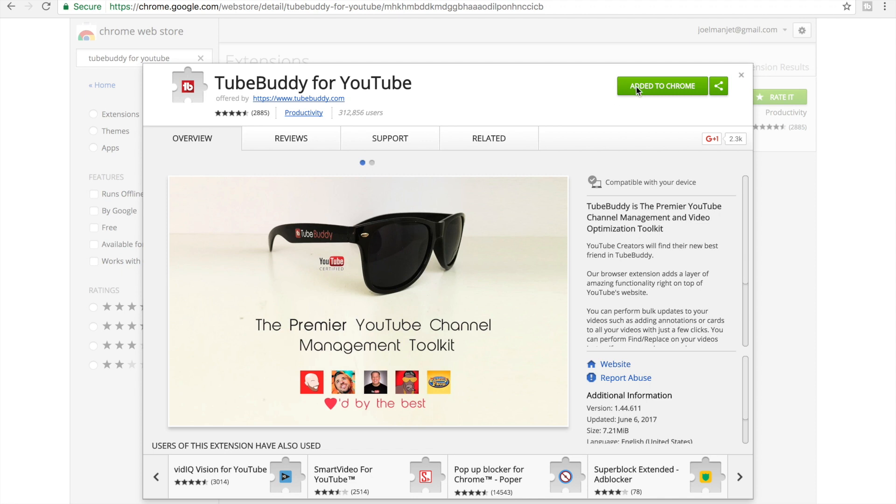
pyautogui.moveTo(617, 71)
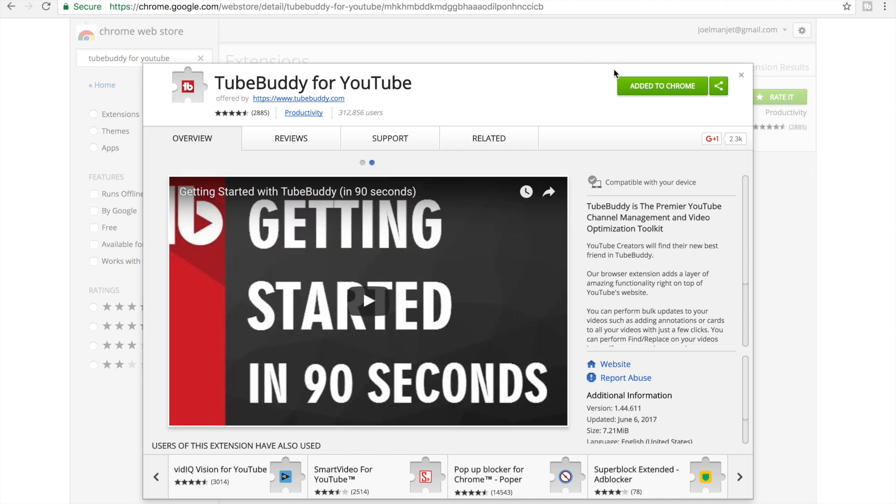
pyautogui.moveTo(580, 92)
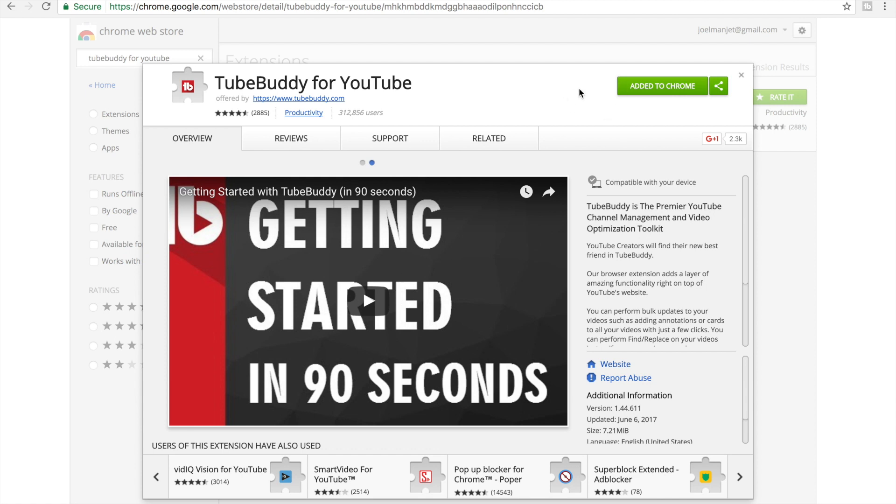
pyautogui.moveTo(585, 134)
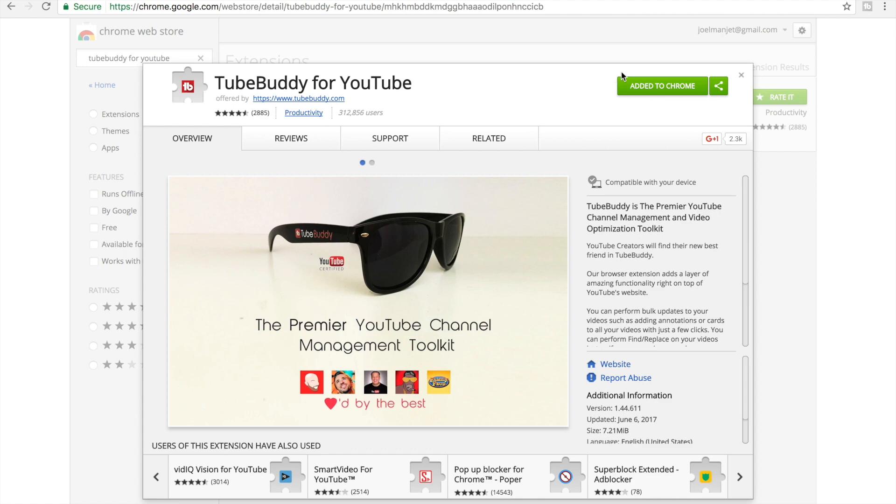
pyautogui.moveTo(670, 42)
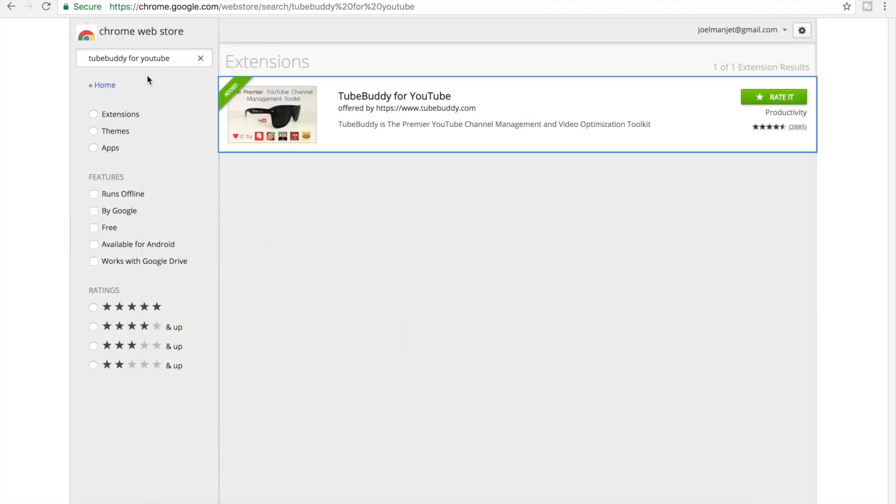
pyautogui.click(143, 57)
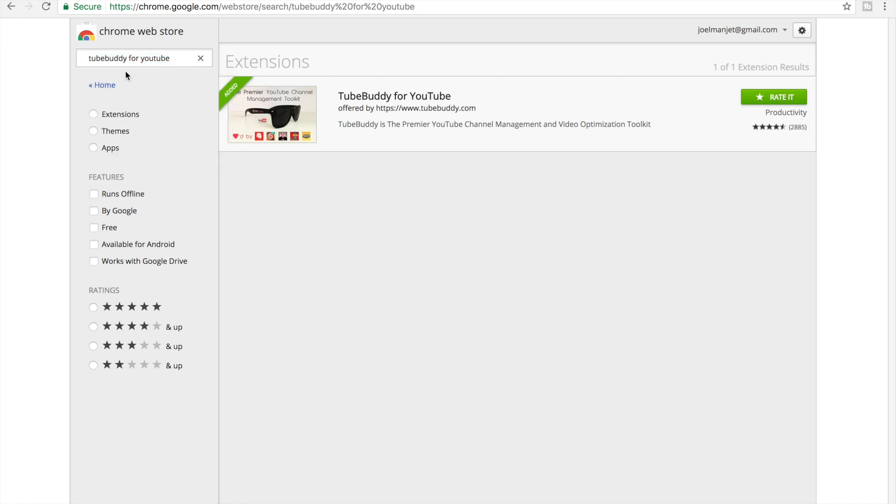
pyautogui.click(394, 96)
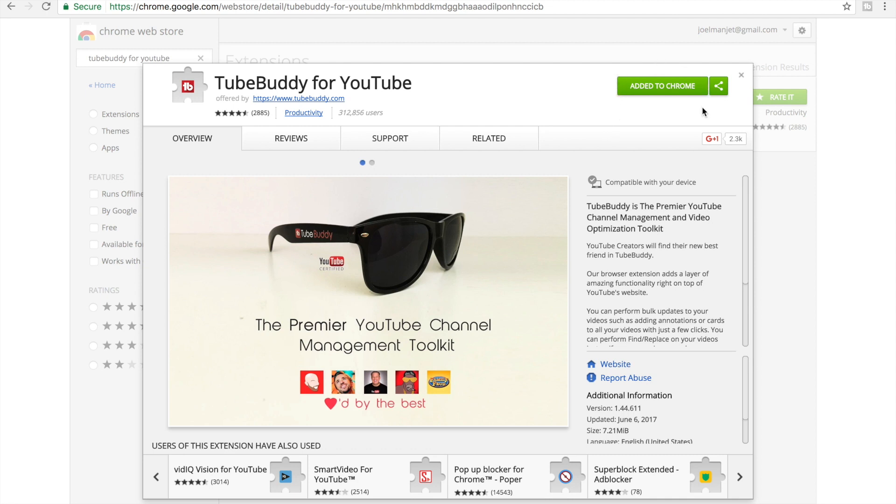
pyautogui.moveTo(663, 137)
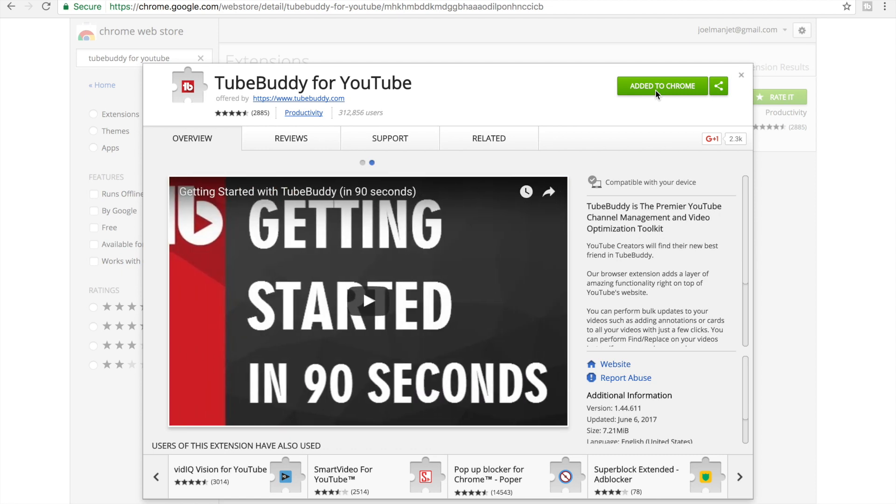
pyautogui.moveTo(525, 91)
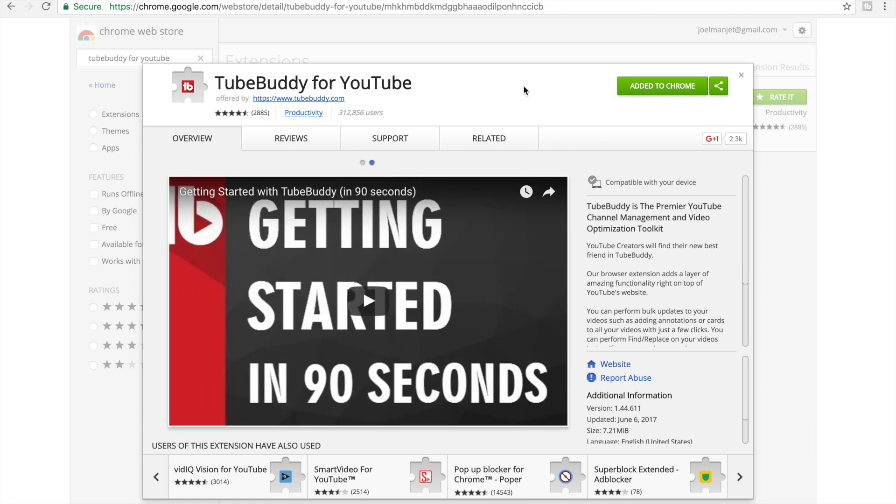
pyautogui.moveTo(505, 106)
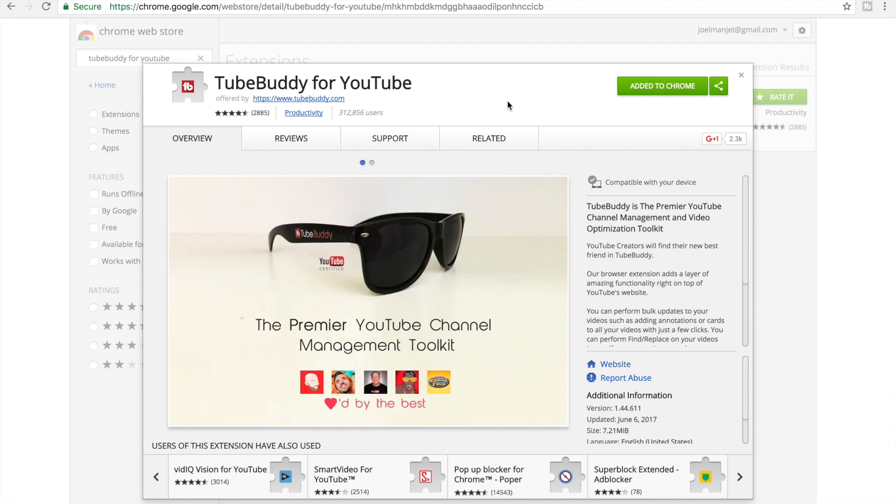
pyautogui.moveTo(485, 114)
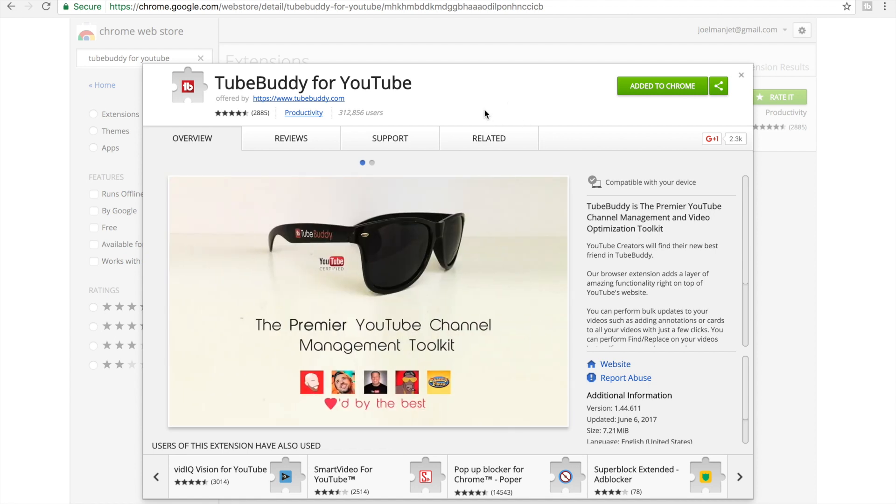
pyautogui.moveTo(518, 133)
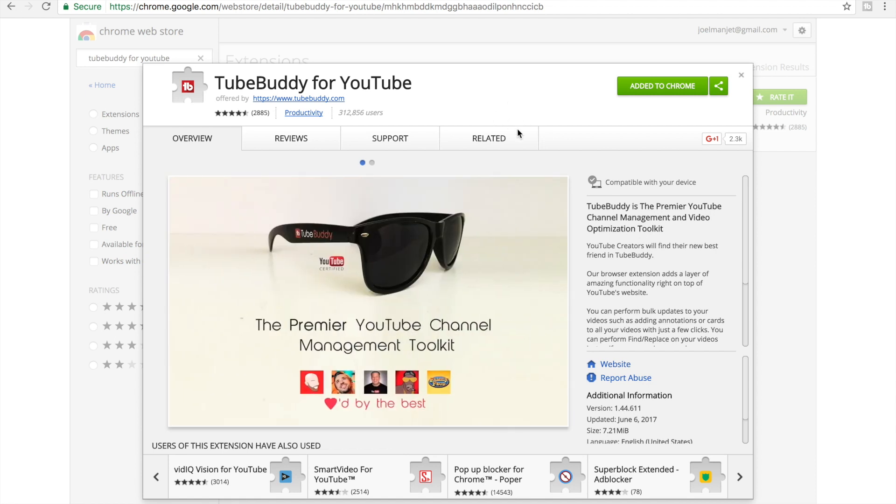
pyautogui.click(372, 162)
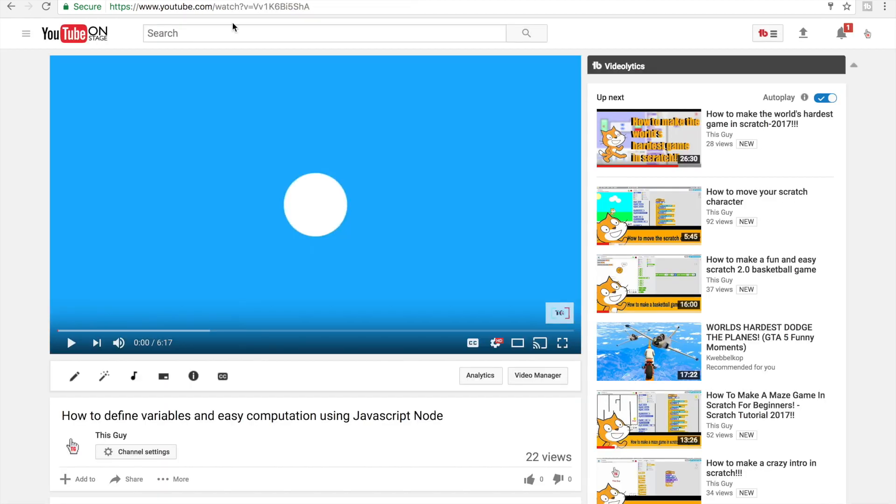
pyautogui.moveTo(230, 324)
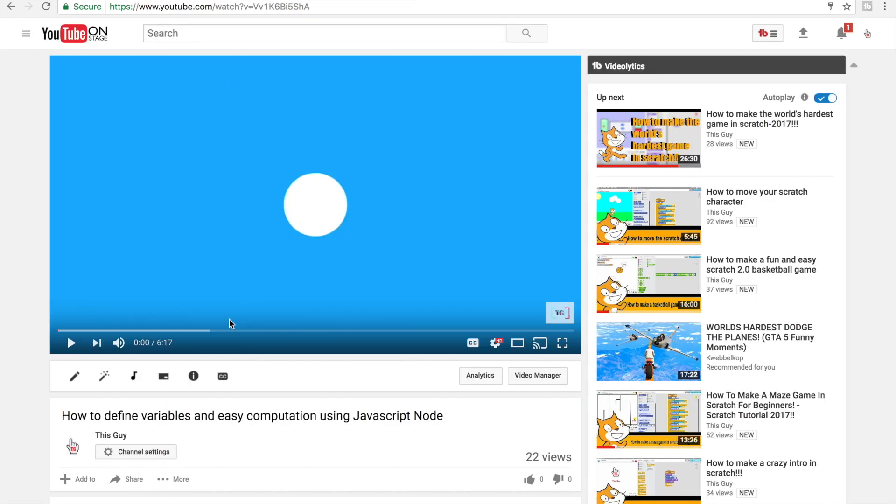
pyautogui.moveTo(75, 377)
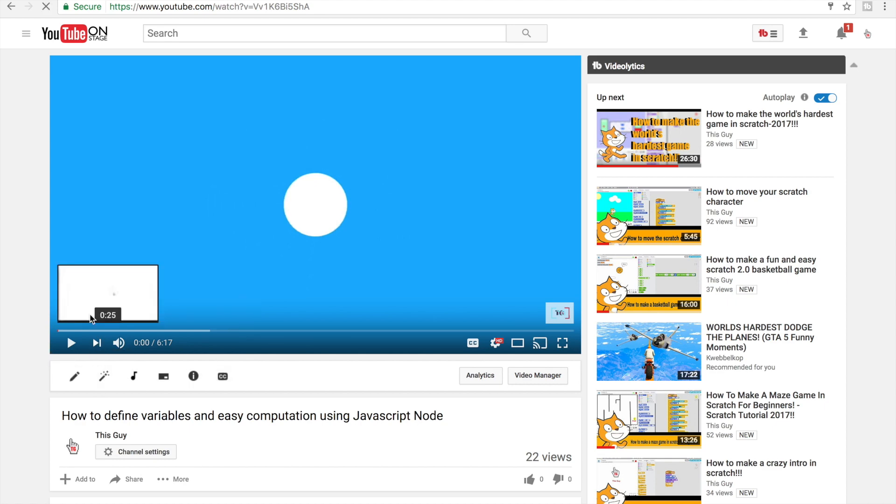
# Open the watch page for the Javascript Node variables and computation video
pyautogui.click(536, 375)
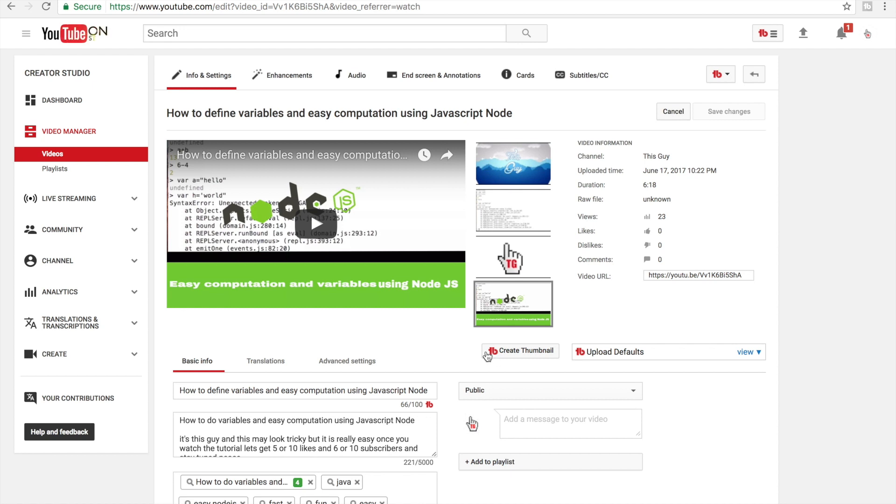
pyautogui.moveTo(488, 348)
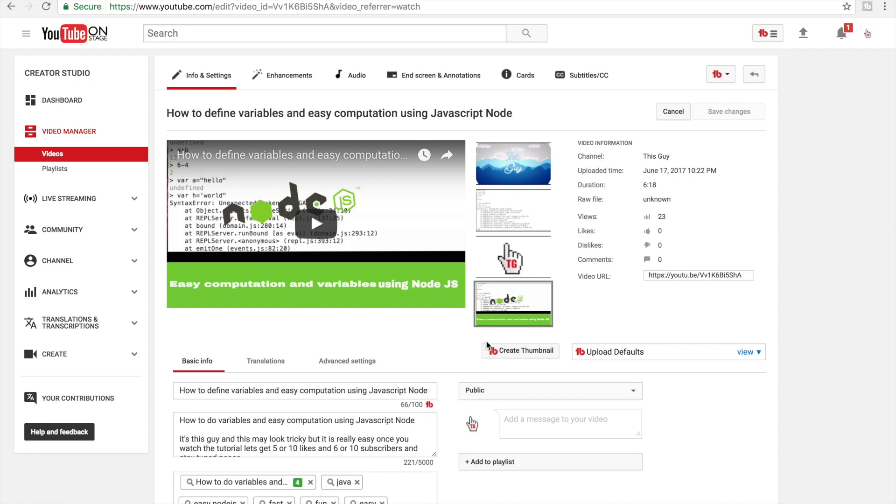
pyautogui.moveTo(515, 381)
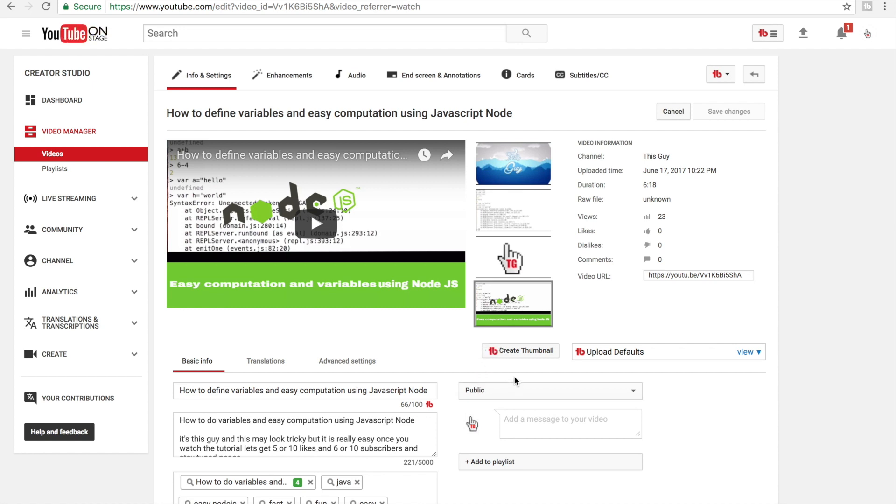
pyautogui.moveTo(514, 356)
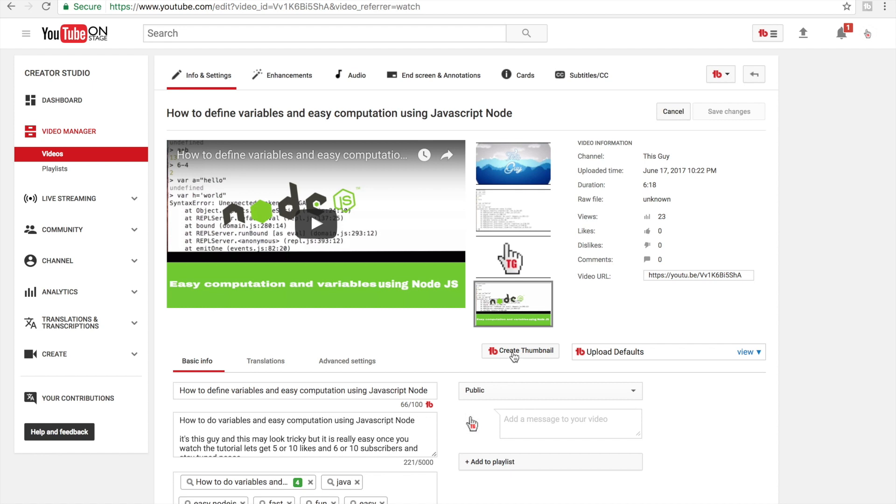
pyautogui.click(520, 351)
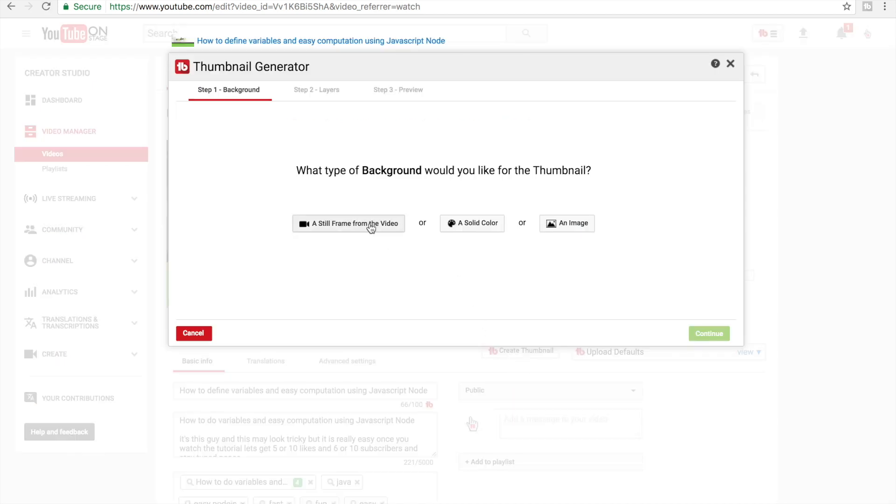
pyautogui.moveTo(472, 223)
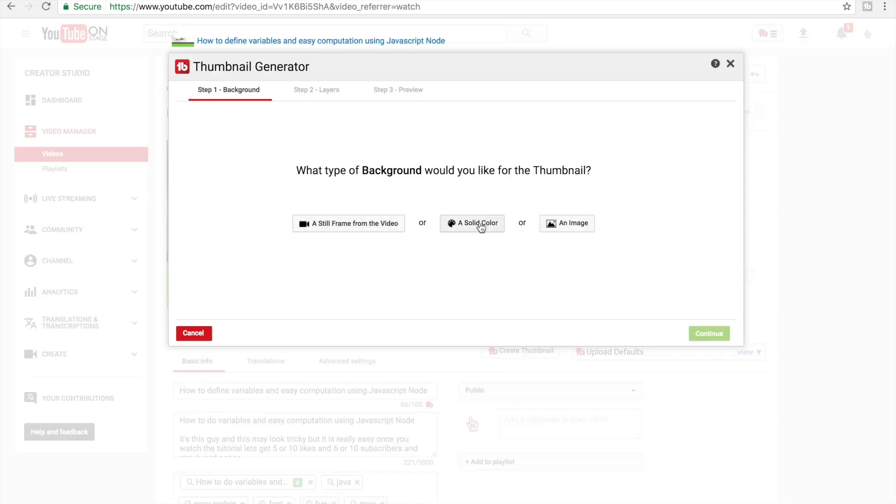
pyautogui.moveTo(482, 201)
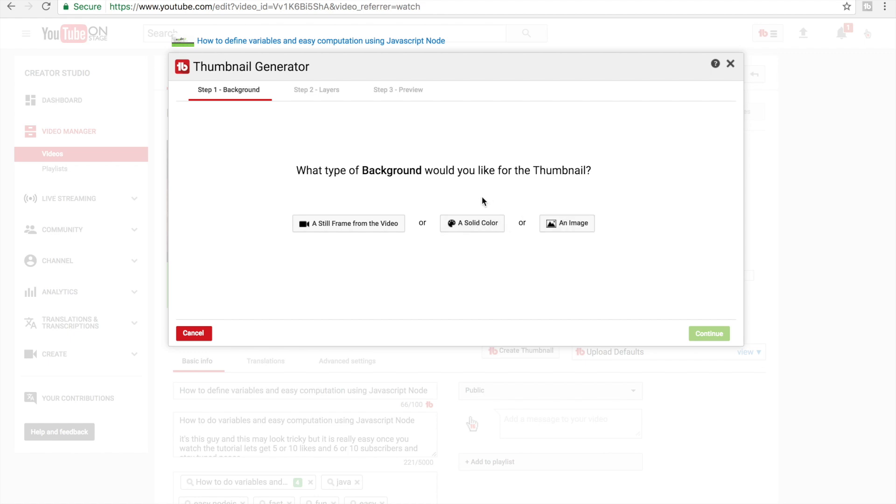
pyautogui.moveTo(567, 224)
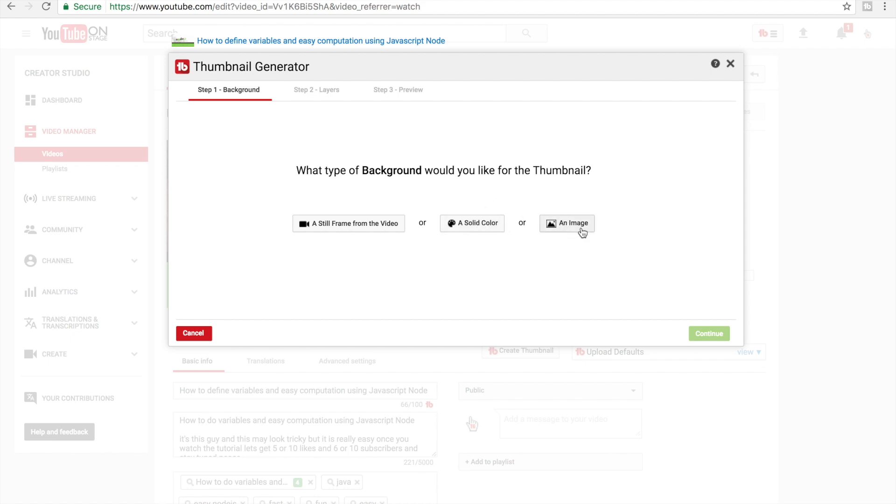
pyautogui.moveTo(564, 223)
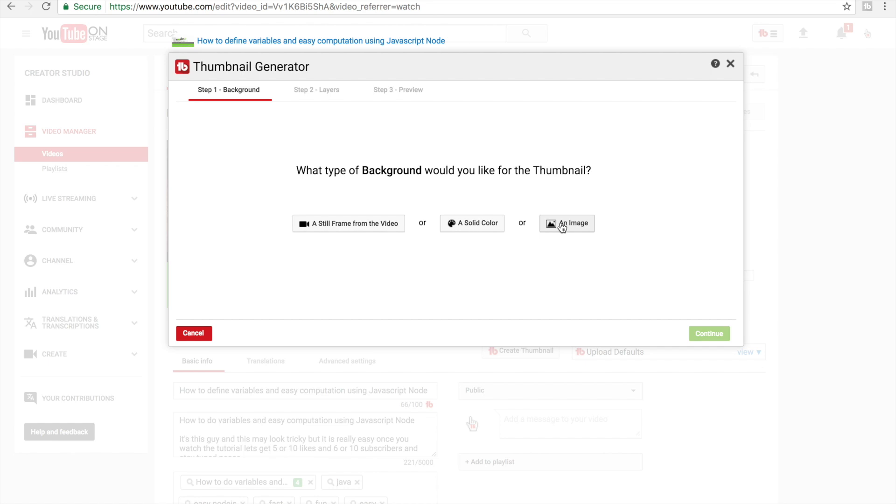
pyautogui.moveTo(328, 233)
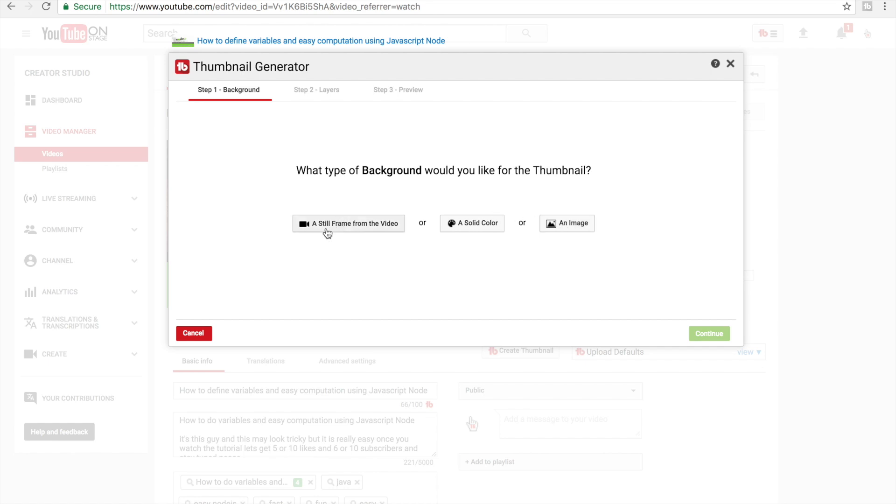
pyautogui.moveTo(333, 230)
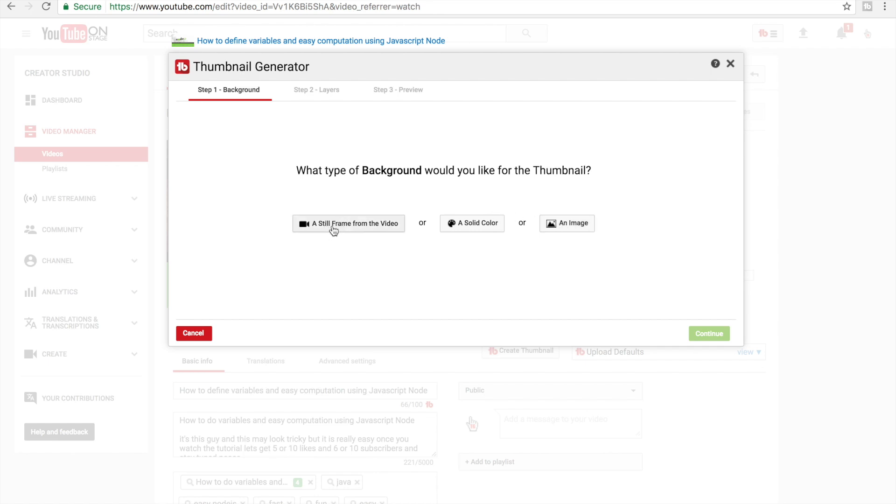
pyautogui.moveTo(461, 236)
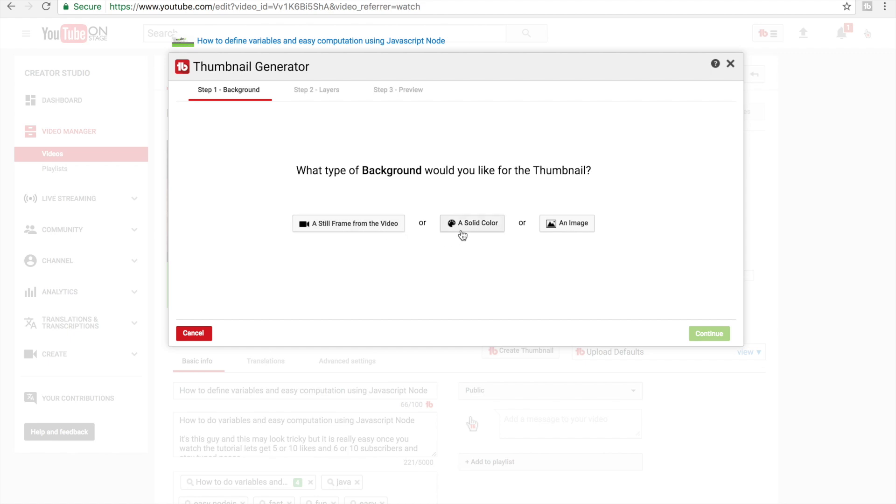
pyautogui.moveTo(685, 314)
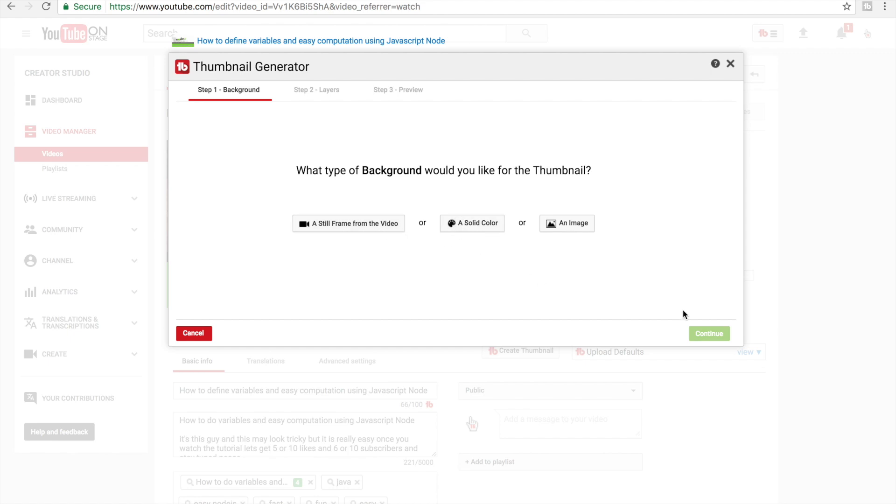
# Use a still frame paused near 3:40 on the helloworld terminal output as background
pyautogui.click(349, 223)
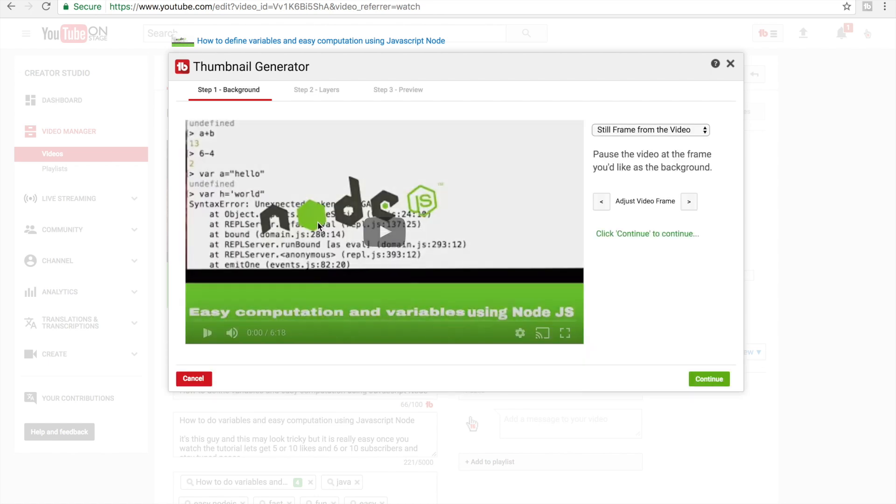
pyautogui.click(383, 231)
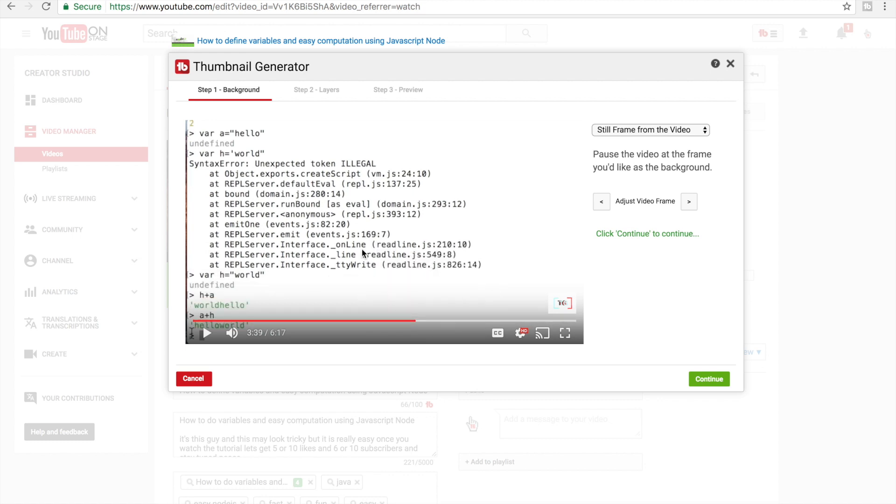
pyautogui.click(207, 334)
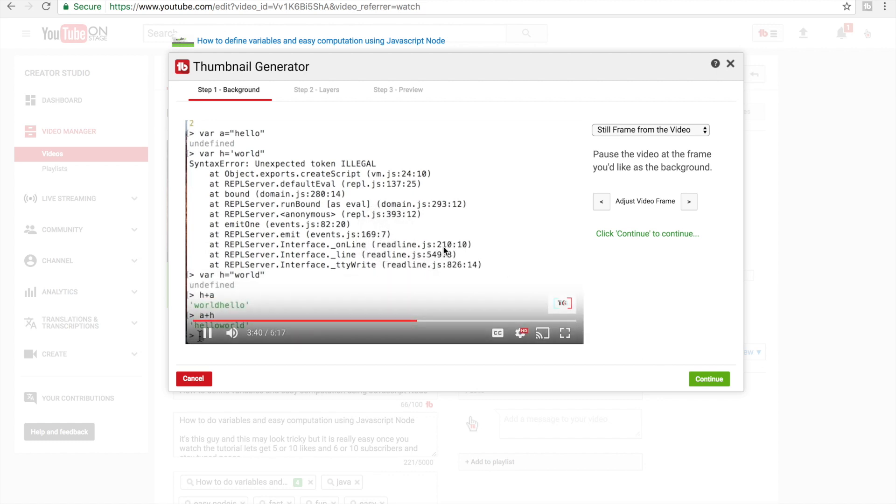
pyautogui.click(709, 379)
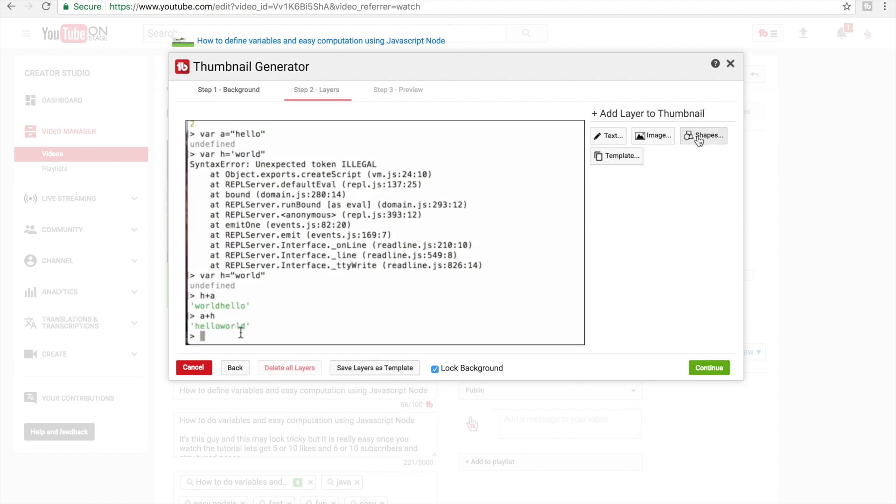
# Add a black square shape and stretch it across the bottom of the thumbnail
pyautogui.click(703, 135)
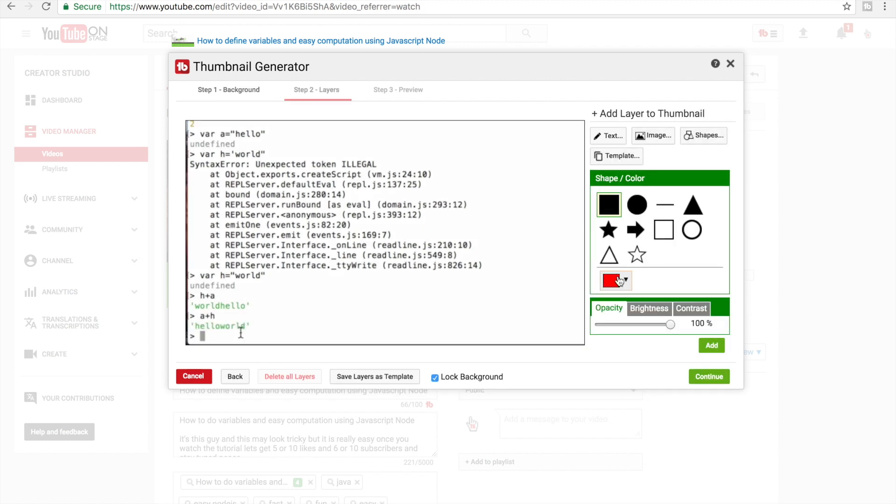
pyautogui.click(614, 281)
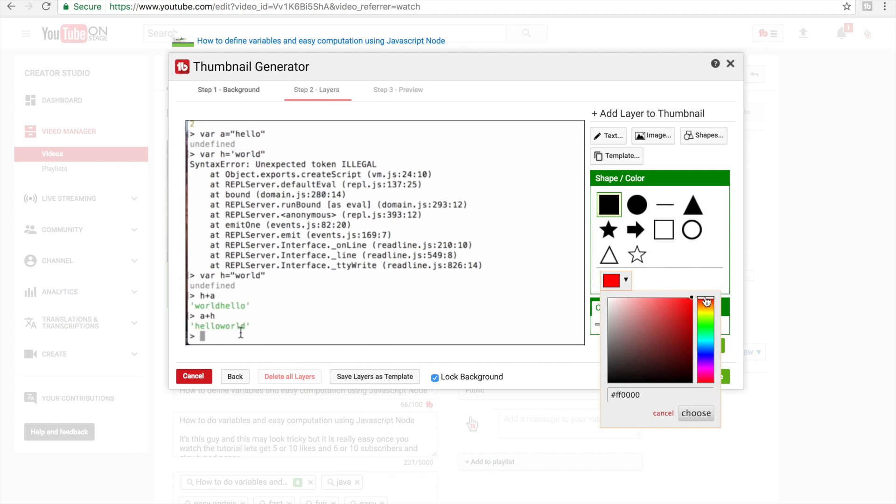
pyautogui.click(611, 383)
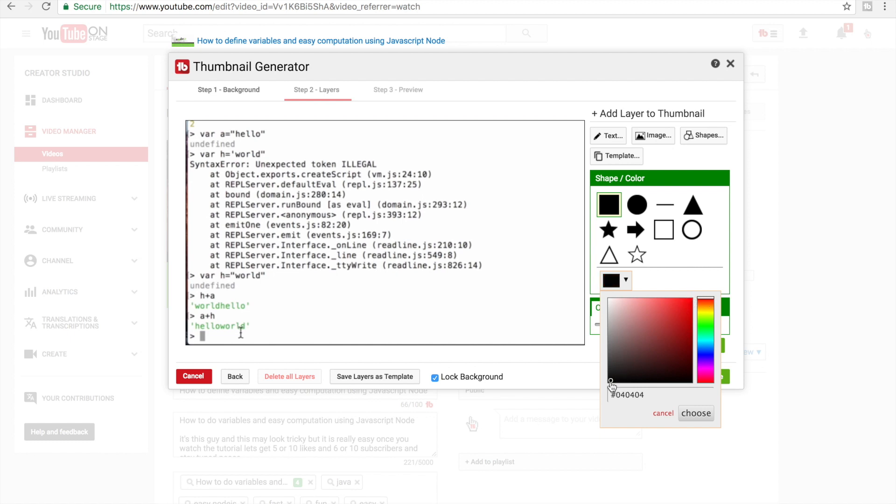
pyautogui.click(697, 413)
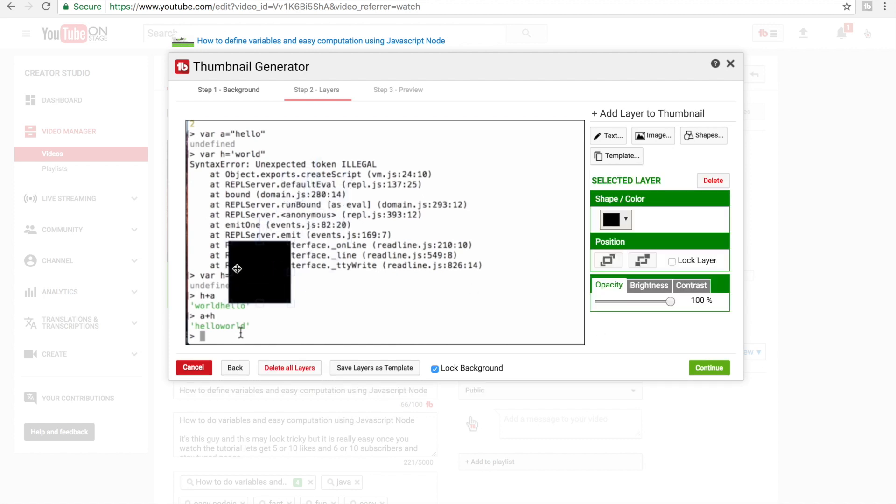
pyautogui.moveTo(251, 271); pyautogui.dragTo(220, 315)
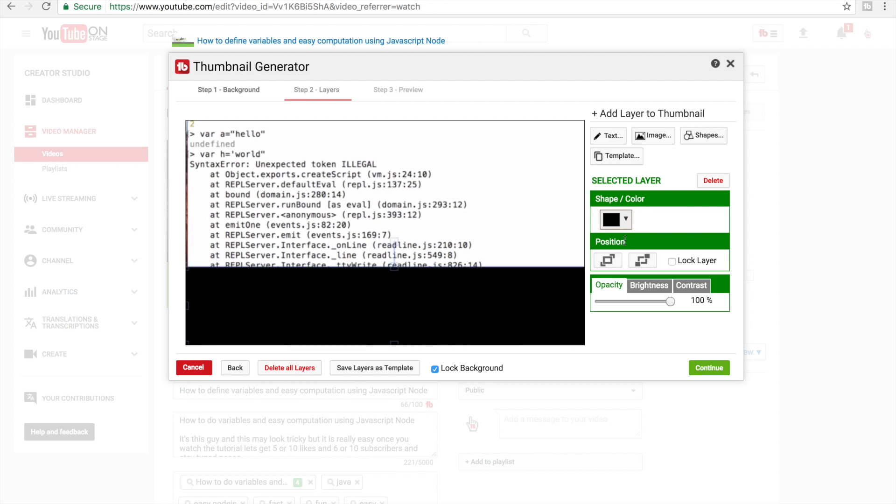
pyautogui.click(614, 220)
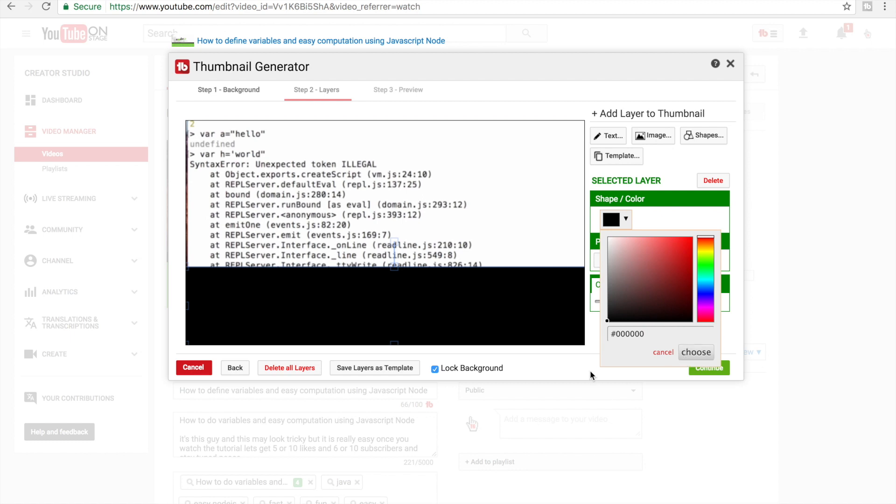
pyautogui.click(696, 352)
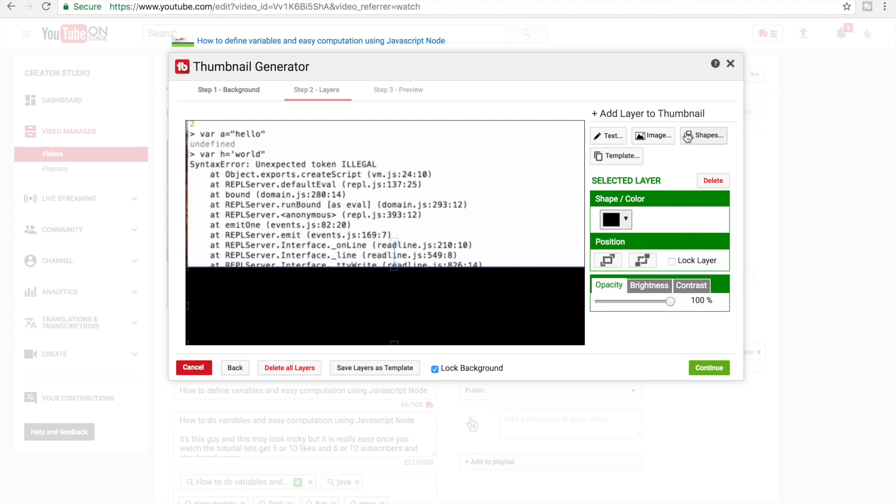
# Add a bright green (#78f000) square and stretch it over the lower thumbnail area
pyautogui.click(704, 135)
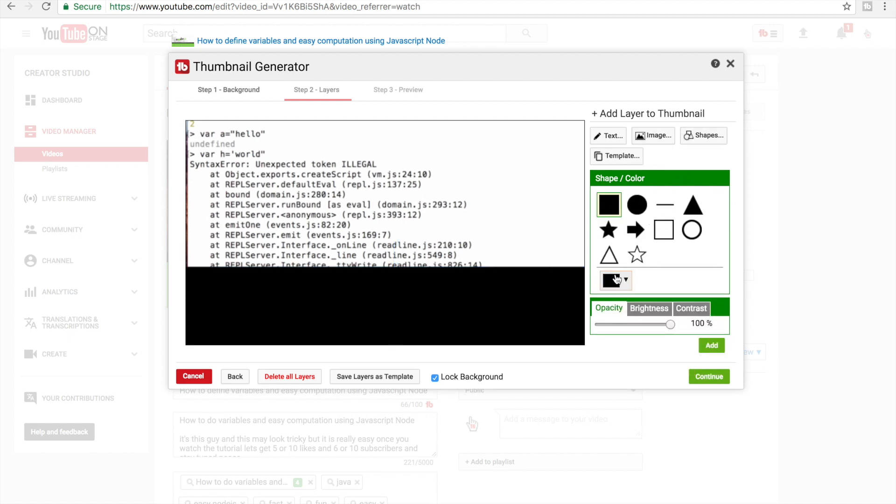
pyautogui.click(615, 281)
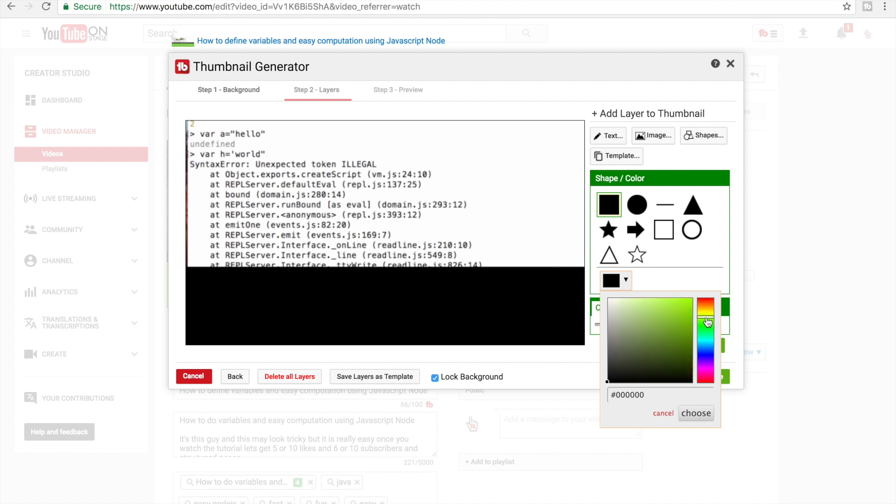
pyautogui.click(690, 302)
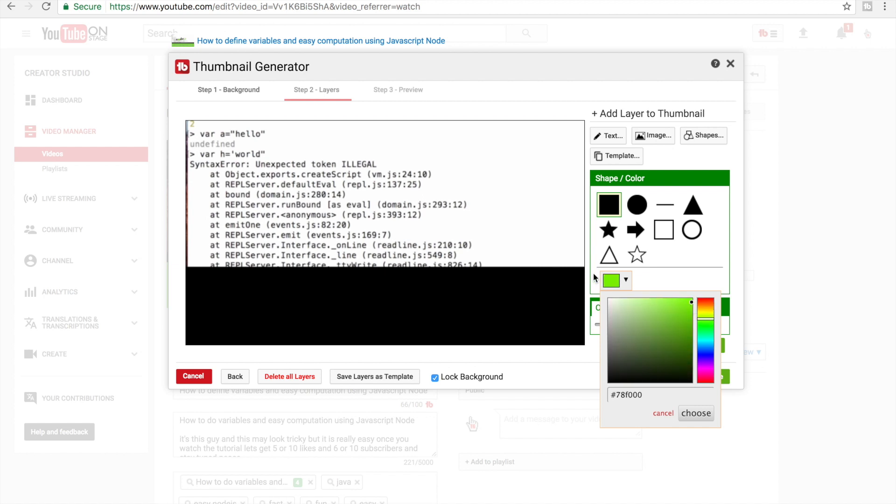
pyautogui.click(697, 414)
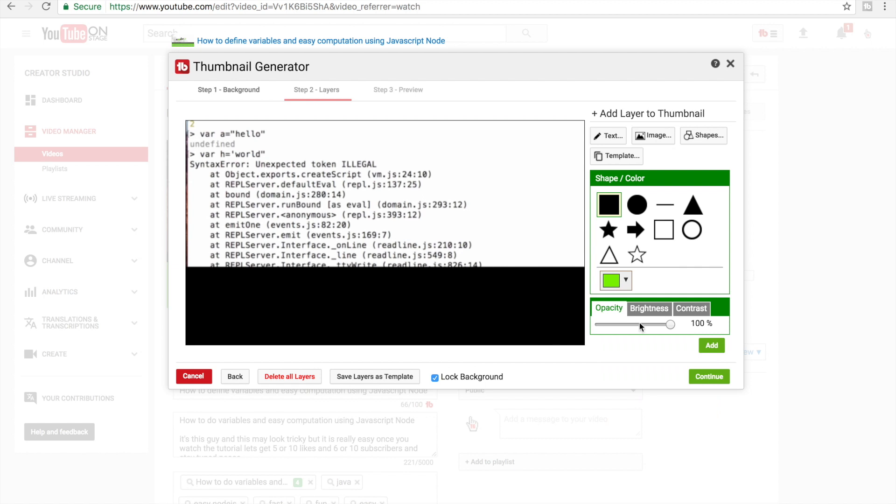
pyautogui.click(711, 346)
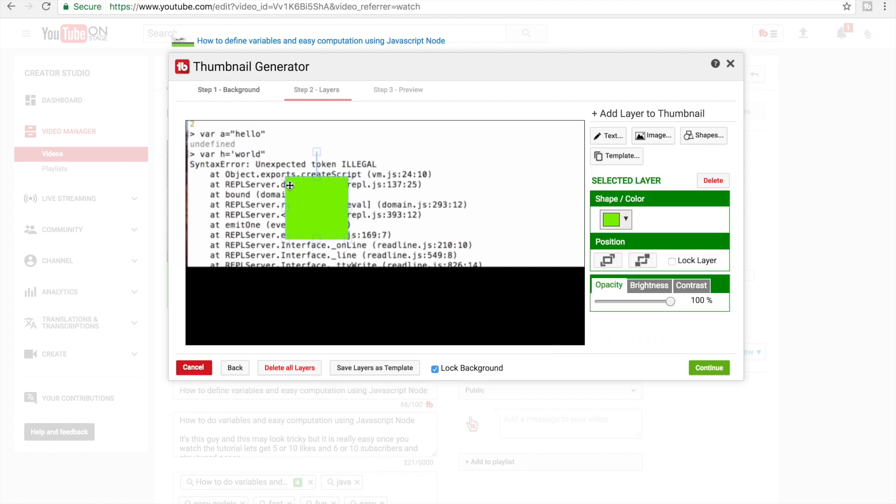
pyautogui.moveTo(317, 208); pyautogui.dragTo(222, 312)
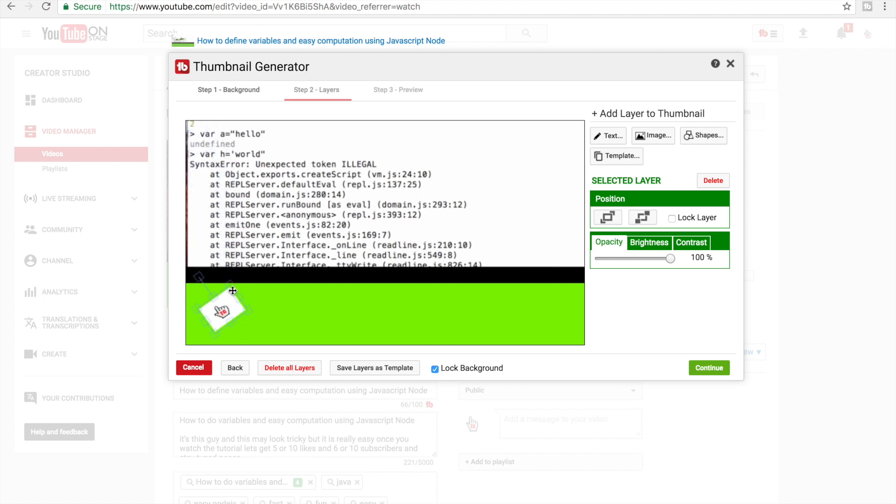
# Enlarge the tilted logo image at the lower left over the green band
pyautogui.moveTo(225, 307); pyautogui.dragTo(236, 300)
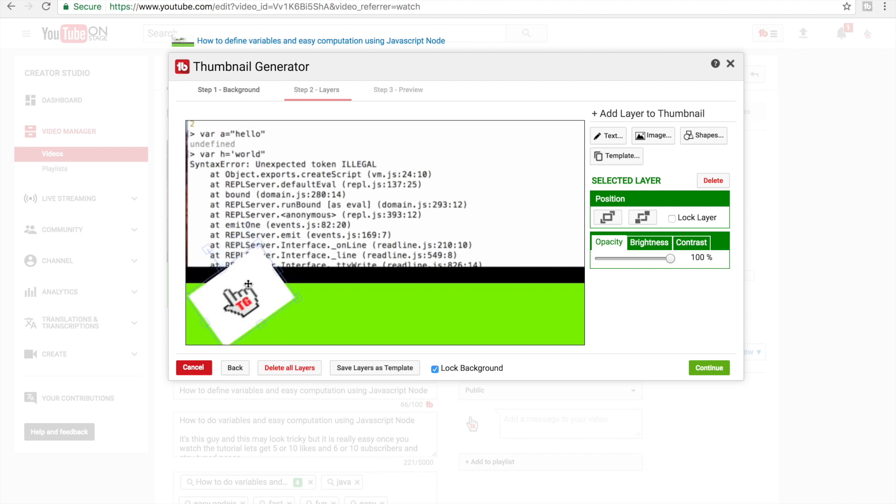
pyautogui.moveTo(244, 302)
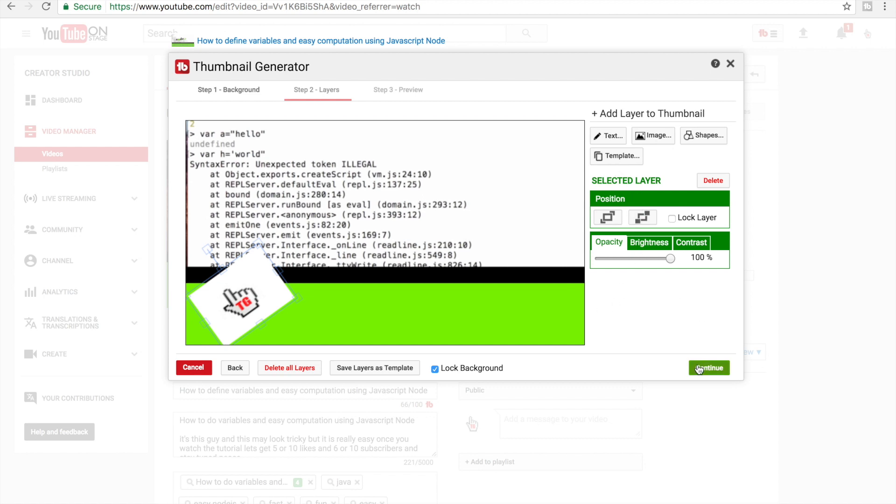
# Preview the thumbnail among YouTube results and Save & Publish it to the video
pyautogui.click(709, 368)
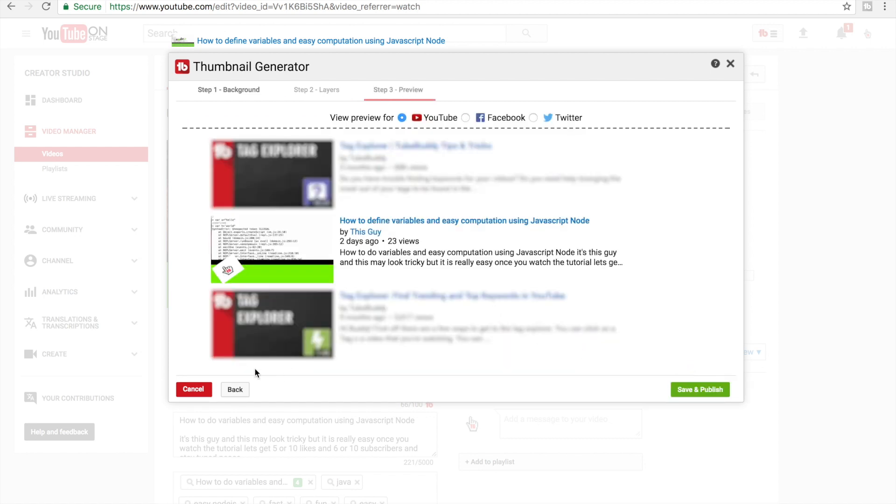
pyautogui.moveTo(263, 269)
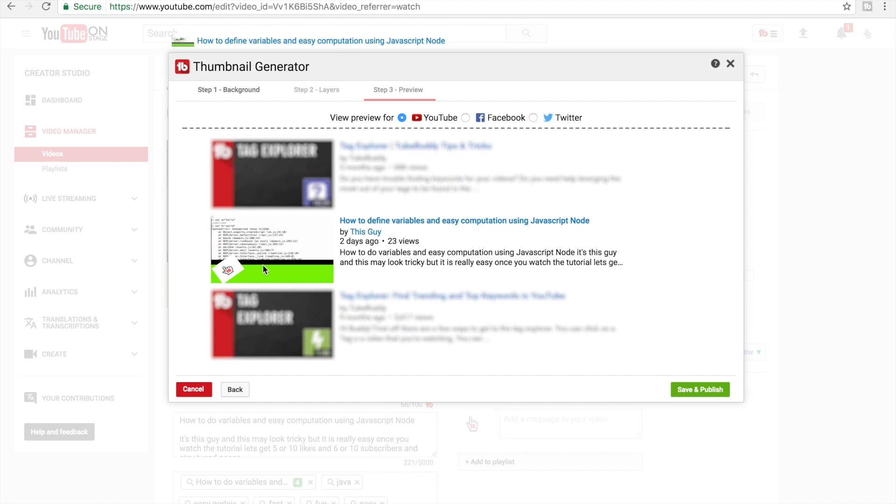
pyautogui.moveTo(638, 401)
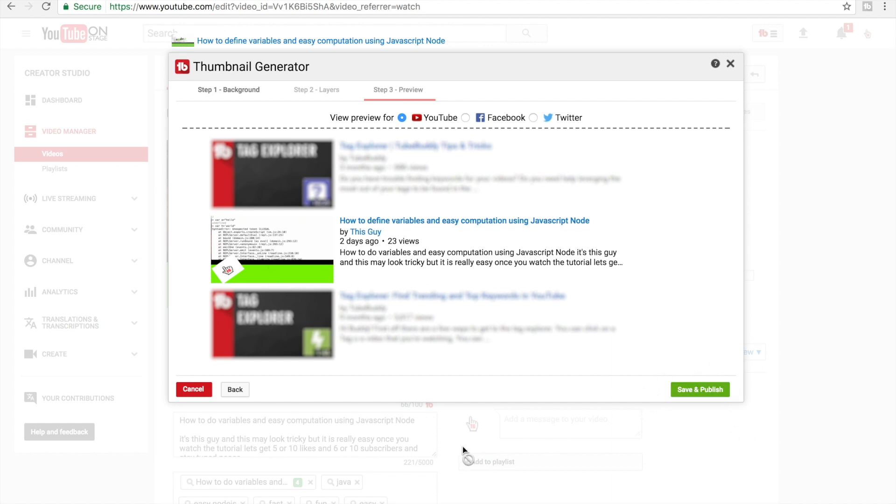
pyautogui.click(730, 64)
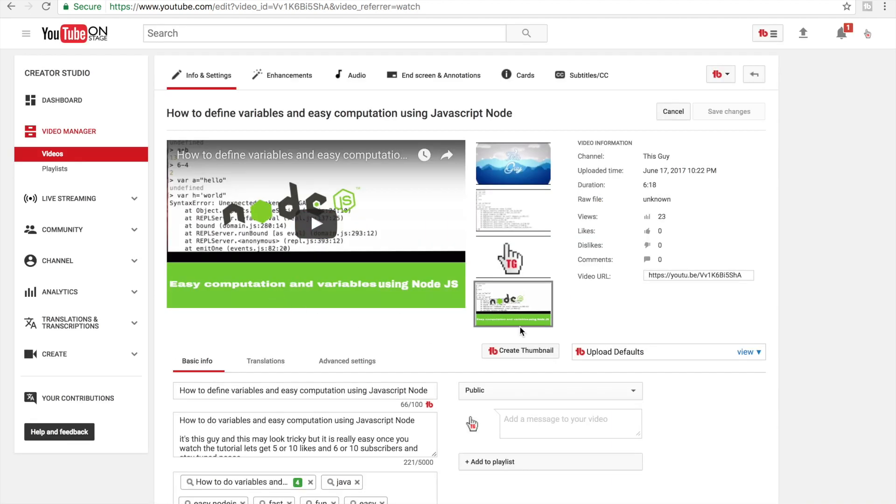
pyautogui.moveTo(730, 111)
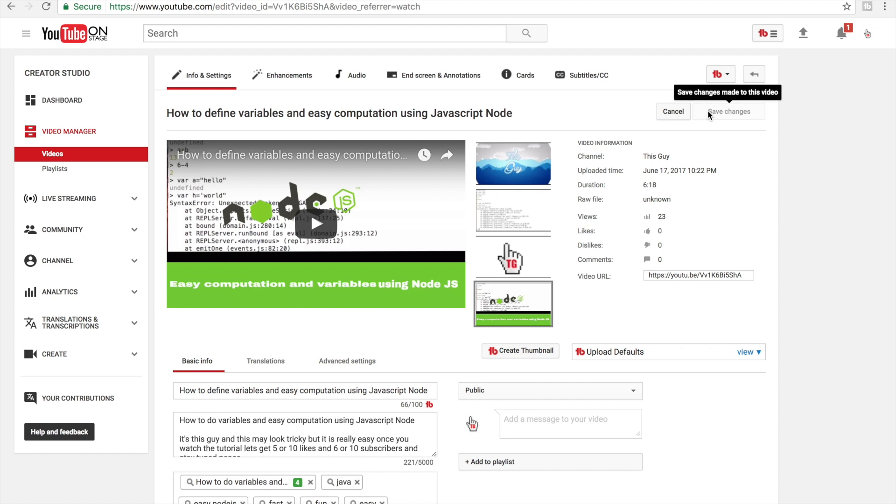
pyautogui.moveTo(729, 111)
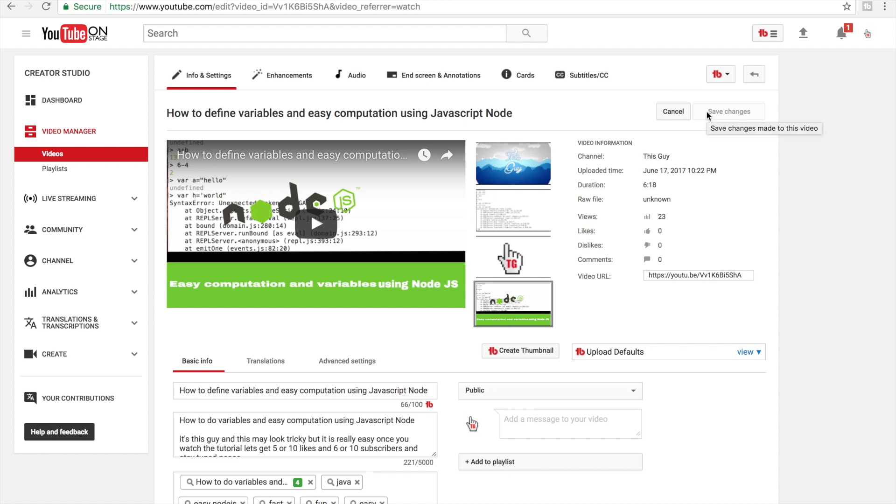
pyautogui.moveTo(723, 132)
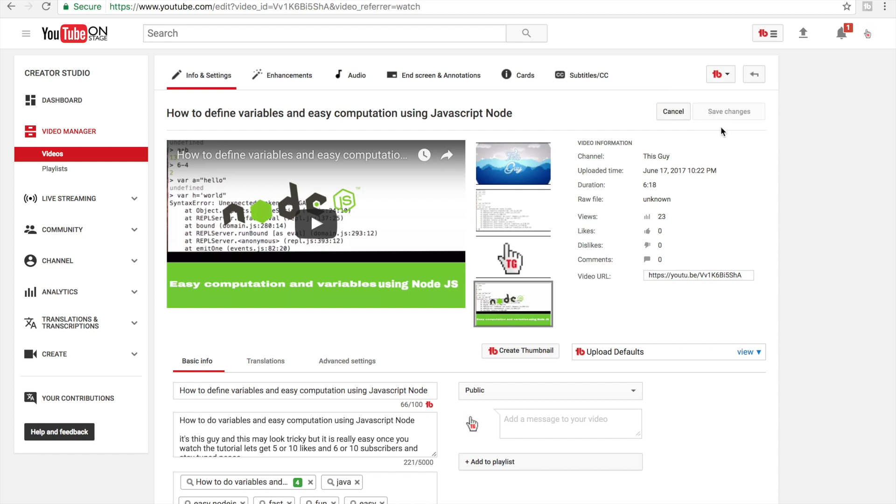
pyautogui.moveTo(753, 142)
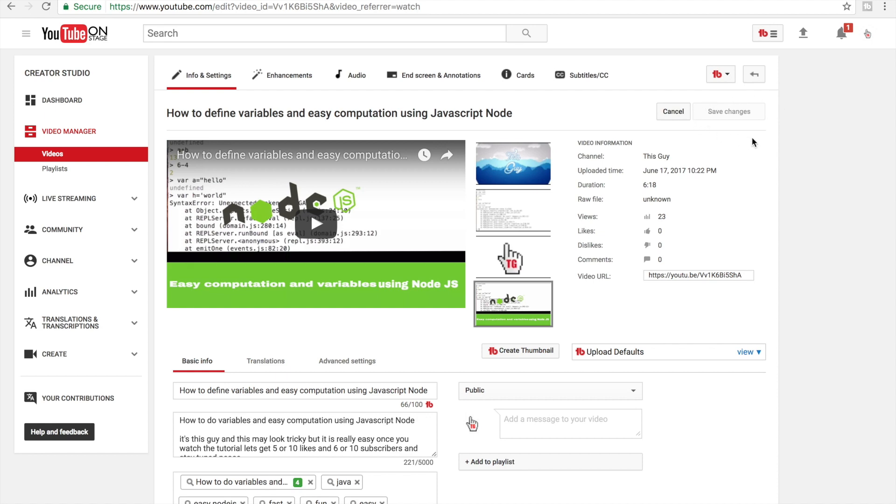
pyautogui.moveTo(699, 182)
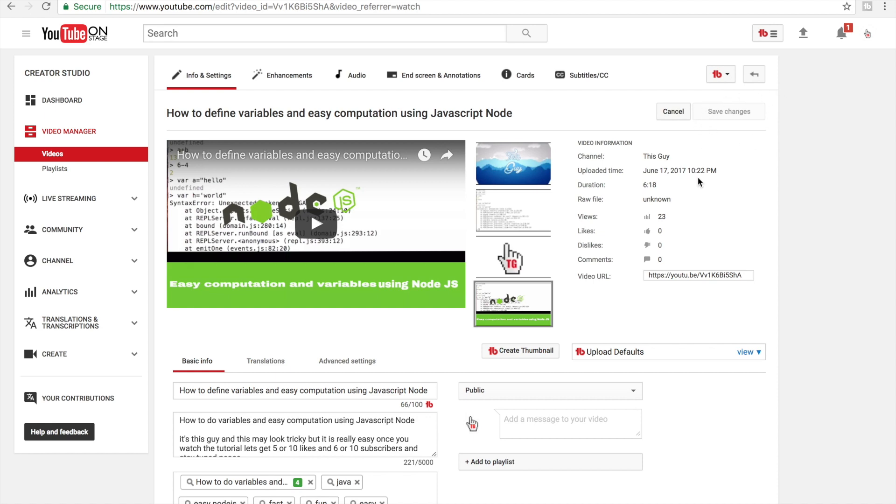
# Scroll the video edit page down to the new Node terminal thumbnail
pyautogui.scroll(-3)
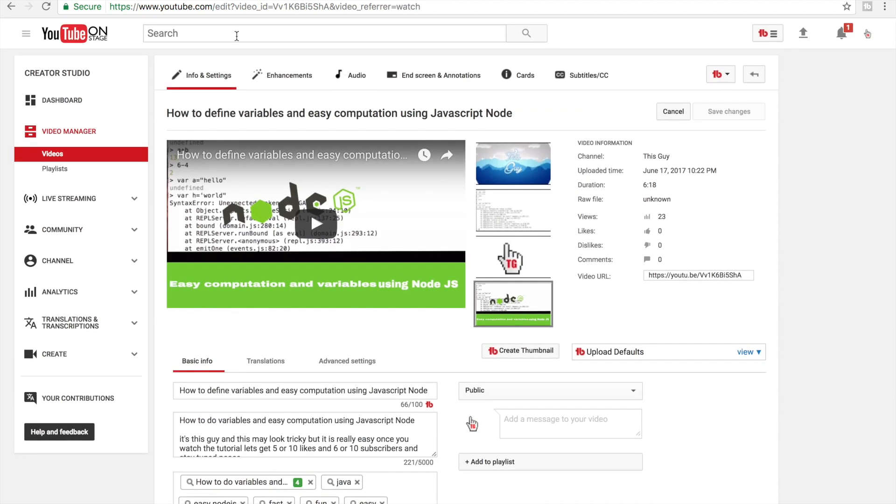
pyautogui.moveTo(390, 224)
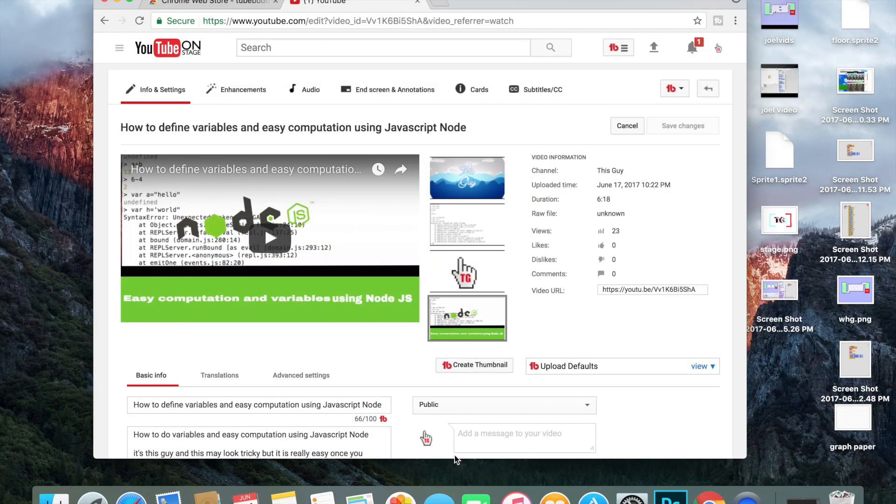
# Show the empty Photoshop workspace, then return to the Creator Studio edit page in Chrome
pyautogui.click(700, 496)
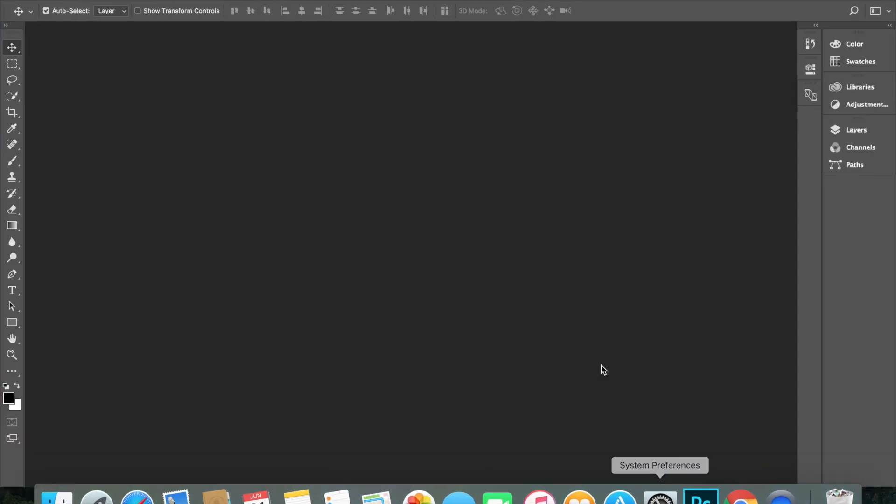
pyautogui.moveTo(604, 369)
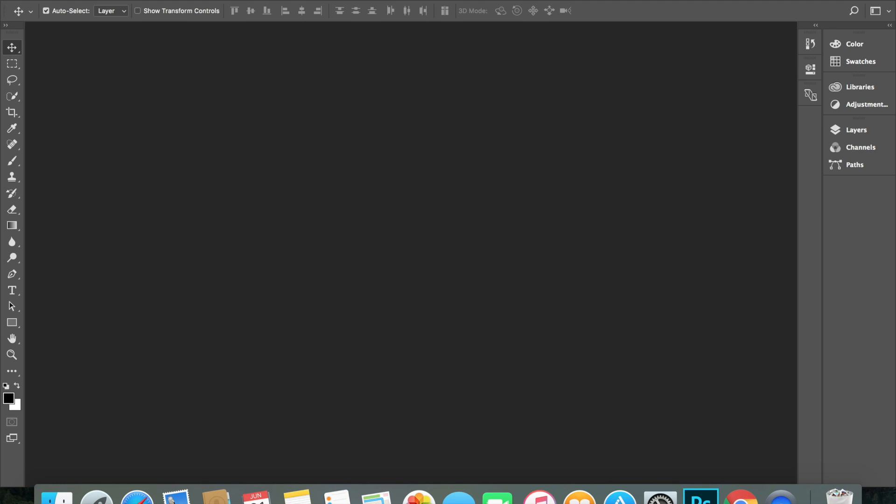
pyautogui.moveTo(90, 284)
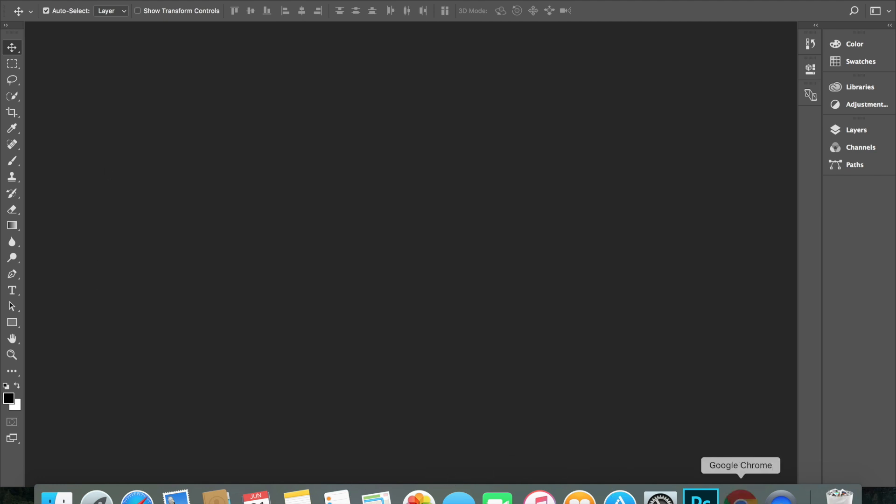
pyautogui.click(739, 497)
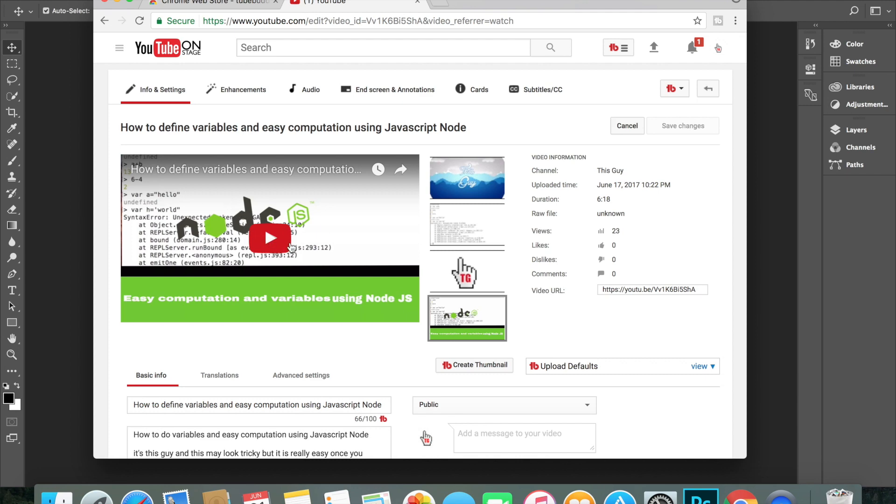
# Play the Creator Studio video full screen to reach the Node terminal output frame
pyautogui.click(269, 237)
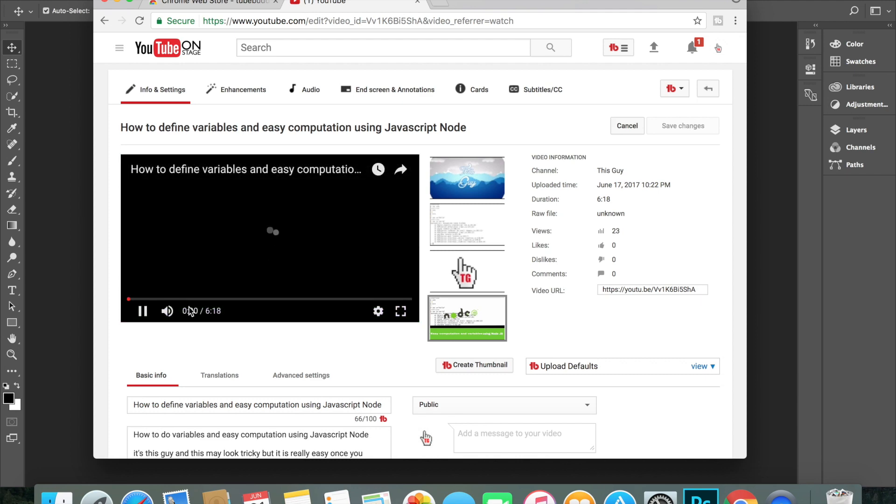
pyautogui.moveTo(400, 311)
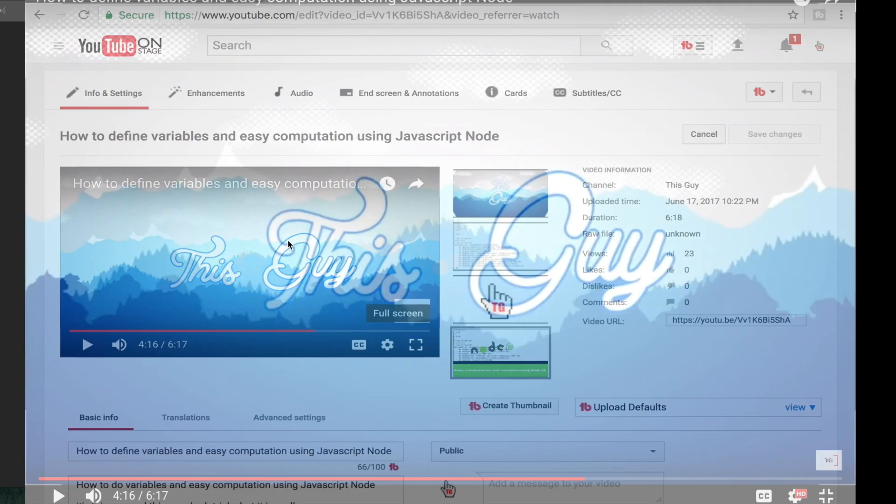
pyautogui.click(416, 345)
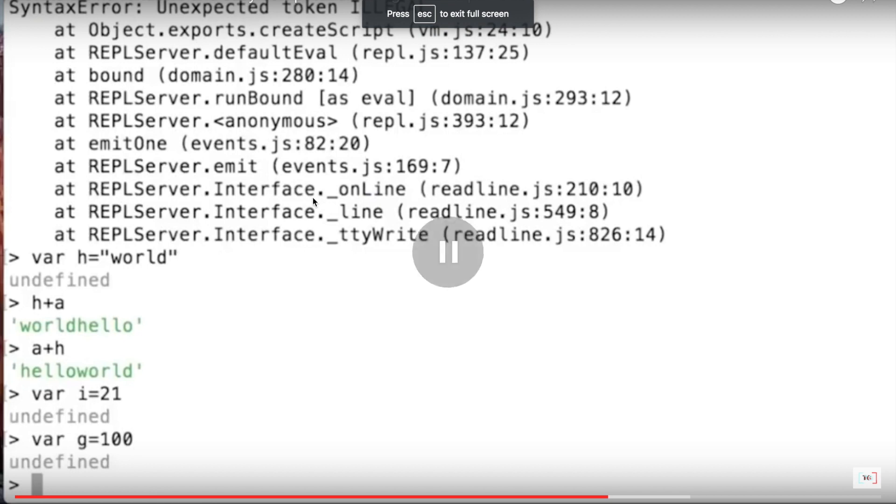
pyautogui.moveTo(251, 208)
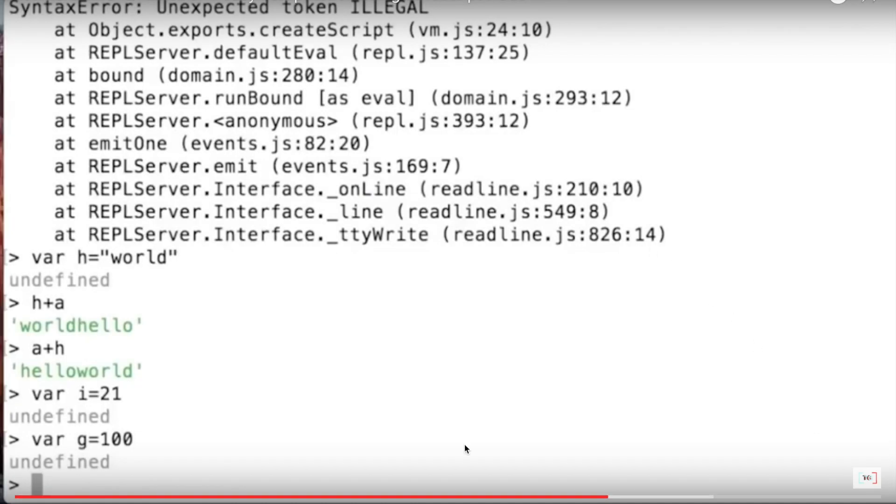
pyautogui.moveTo(288, 399)
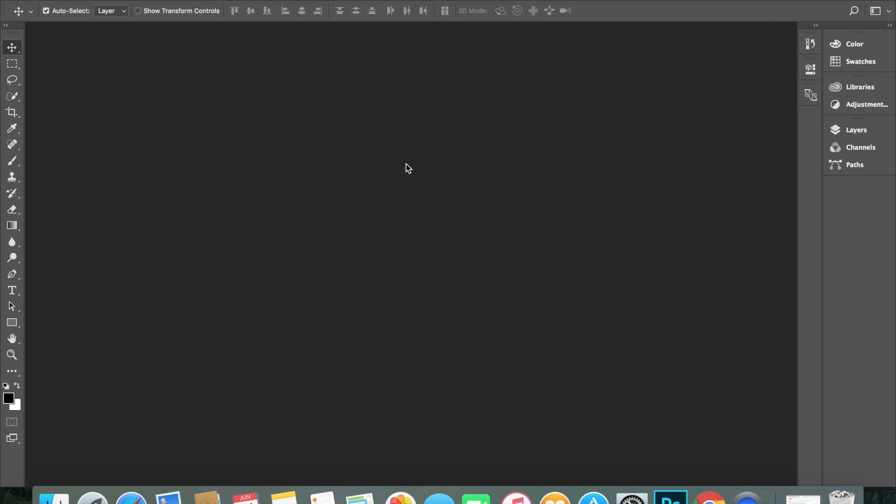
pyautogui.moveTo(121, 285)
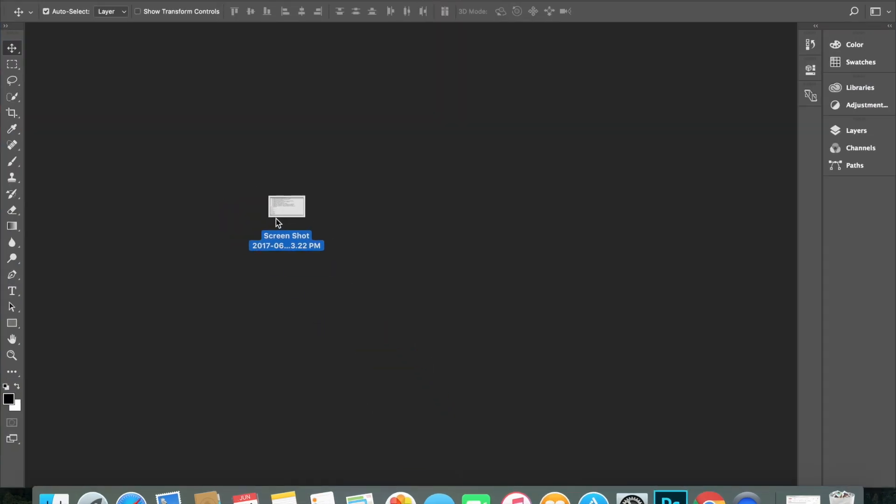
# Open the terminal-output screenshot PNG as a Photoshop document
pyautogui.moveTo(287, 206); pyautogui.dragTo(240, 193)
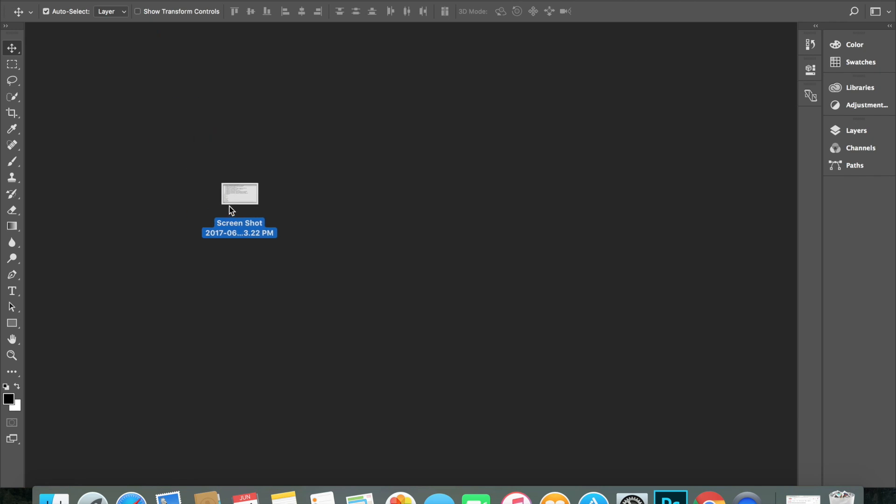
pyautogui.doubleClick(239, 192)
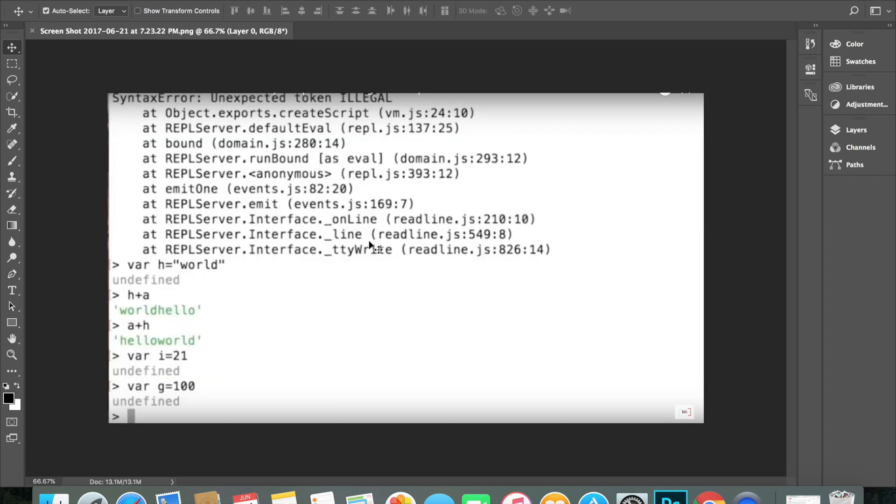
pyautogui.moveTo(245, 177)
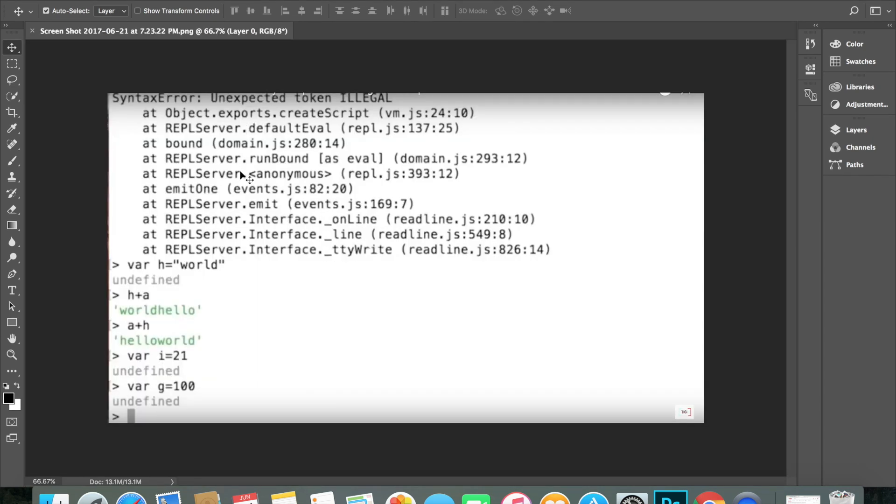
pyautogui.click(18, 6)
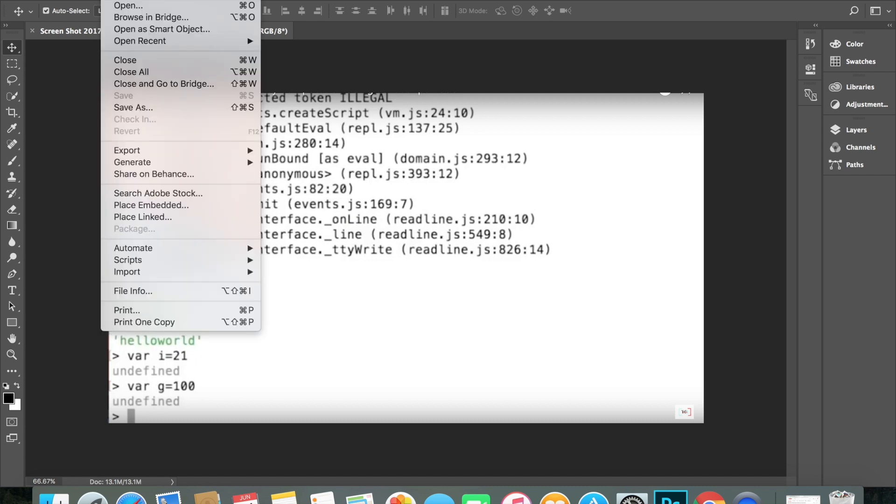
pyautogui.moveTo(75, 118)
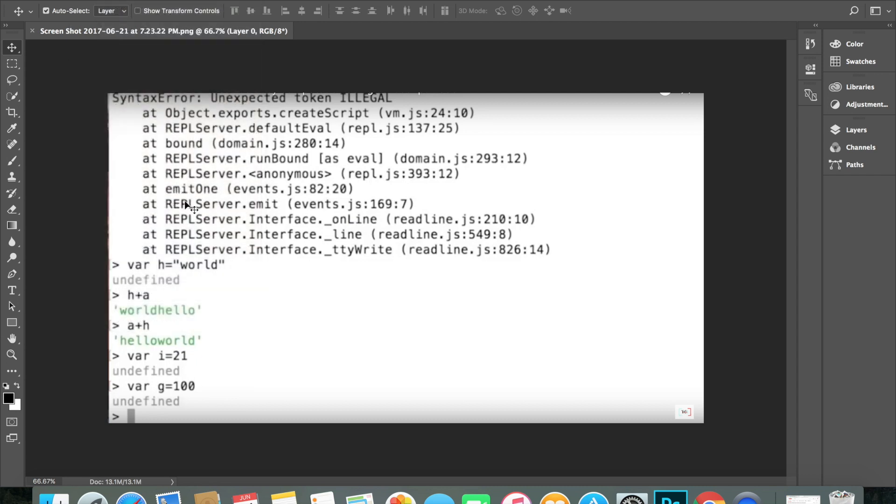
pyautogui.moveTo(245, 100)
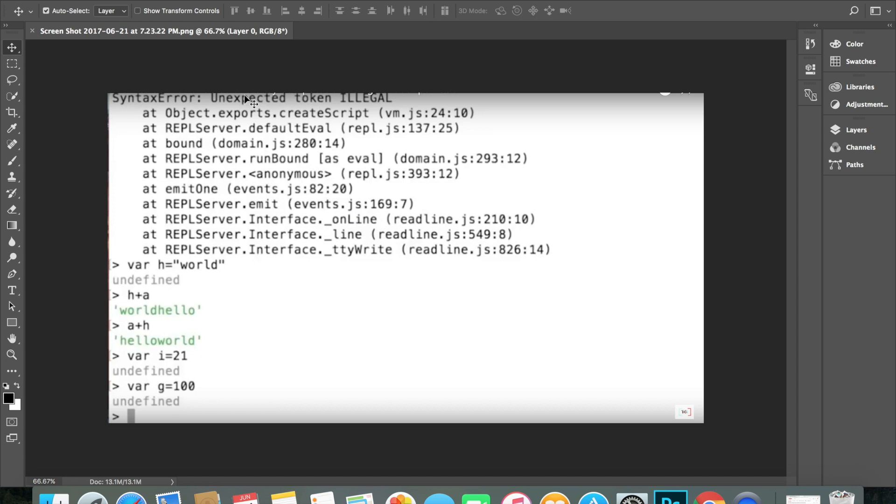
pyautogui.moveTo(264, 36)
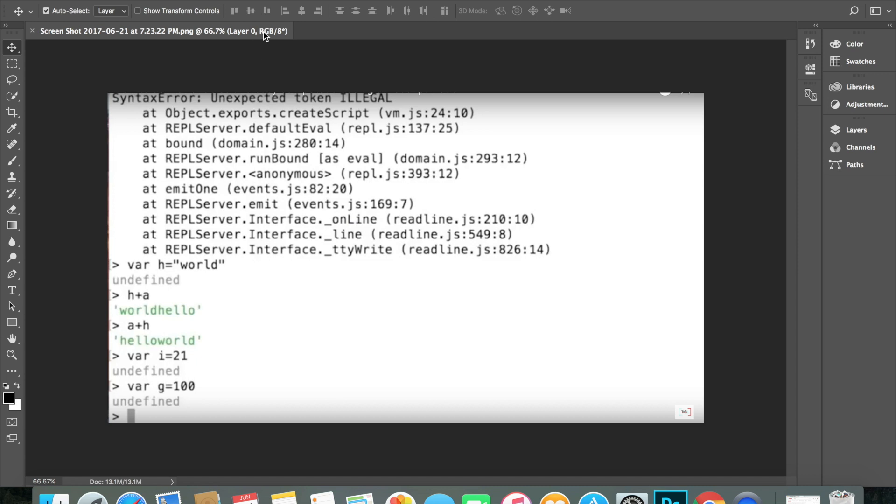
pyautogui.moveTo(384, 16)
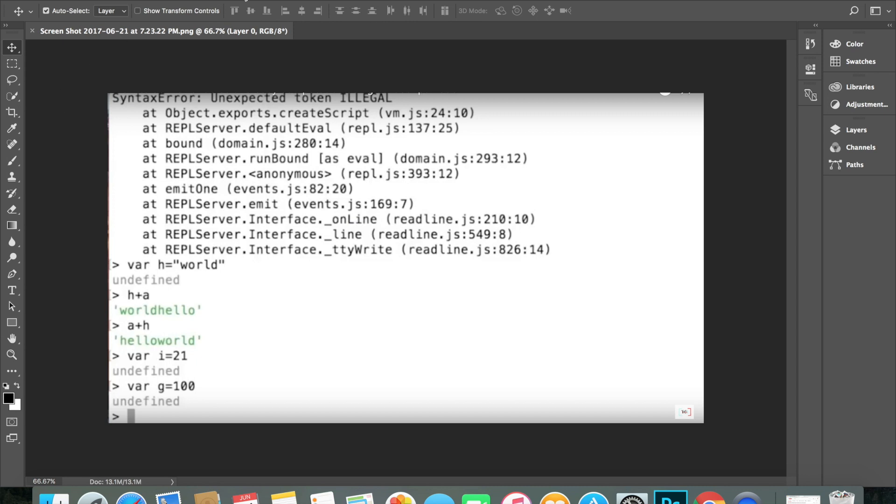
# Apply a Blur Gallery Tilt-Shift blur at 15 px to the whole screenshot
pyautogui.click(355, 3)
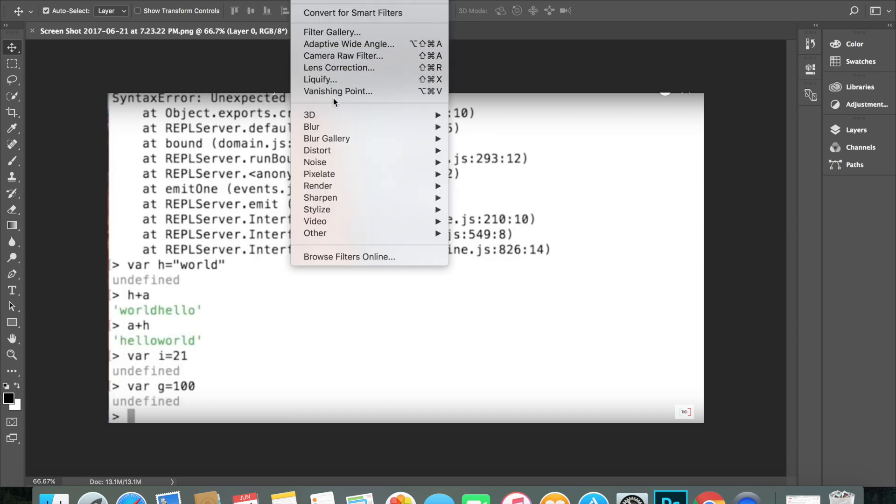
pyautogui.moveTo(327, 138)
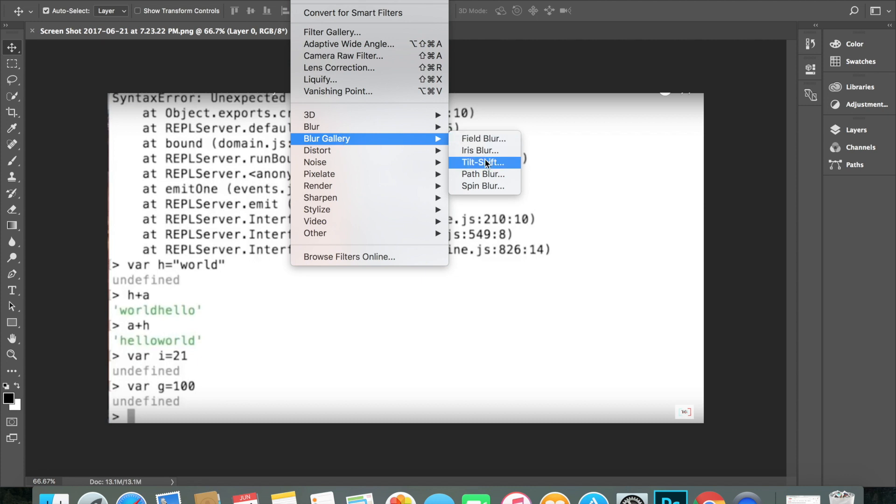
pyautogui.click(482, 162)
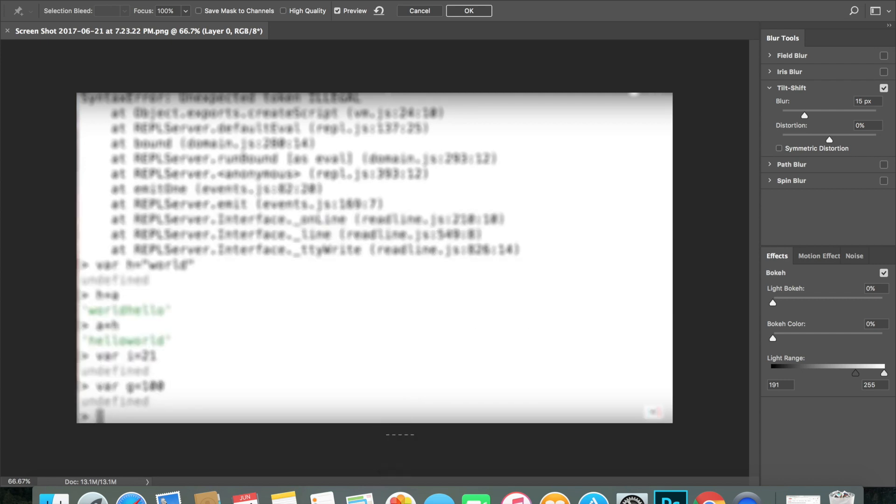
pyautogui.moveTo(230, 360)
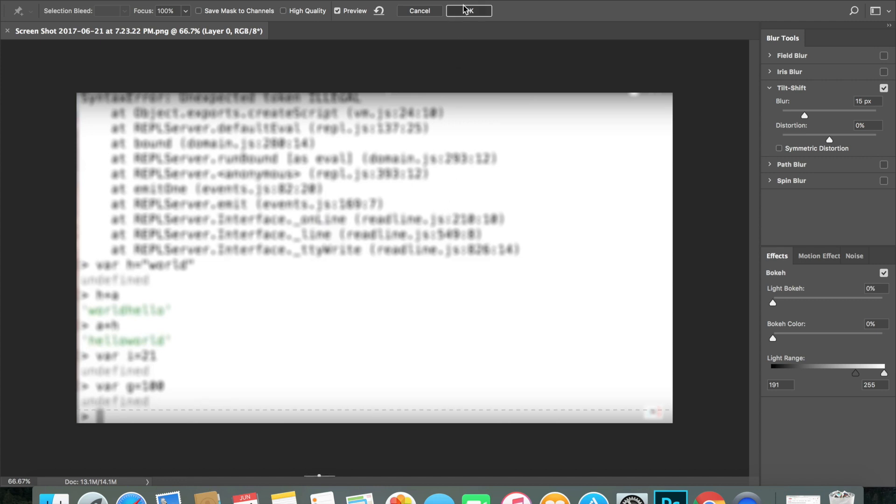
pyautogui.click(468, 11)
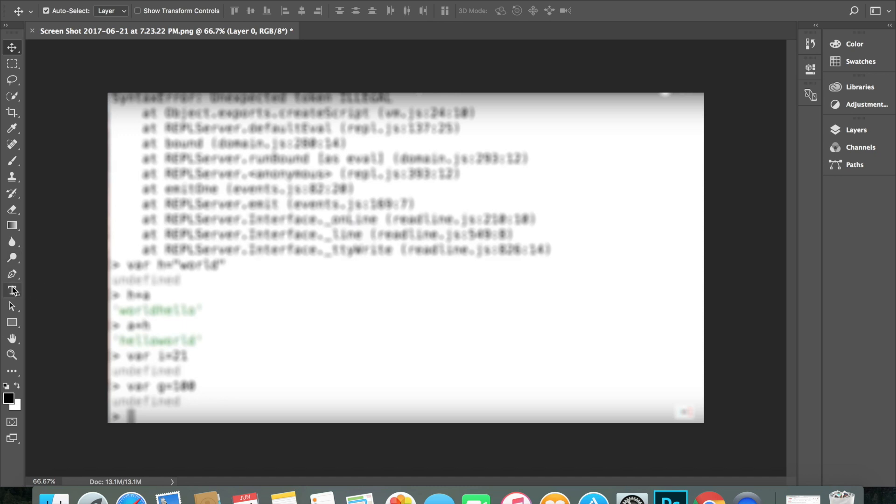
# Type 'Node Js' in orange 60 pt Impact over the upper middle of the screenshot
pyautogui.click(13, 289)
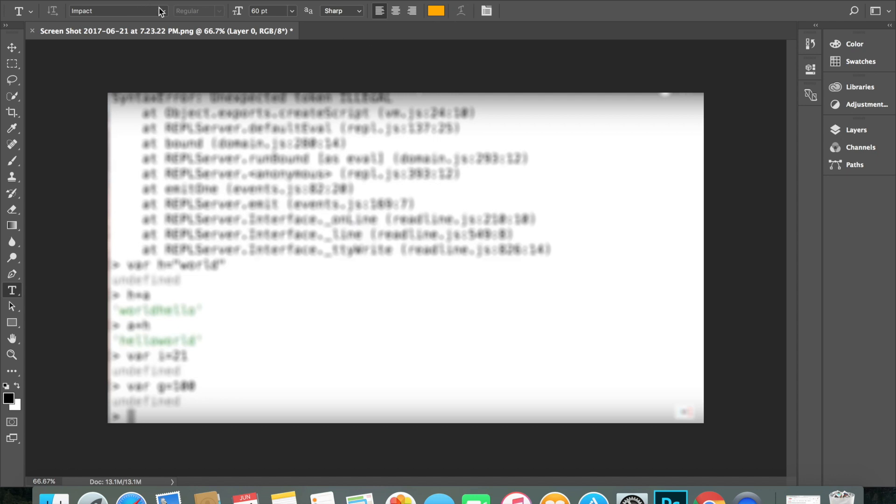
pyautogui.moveTo(329, 227)
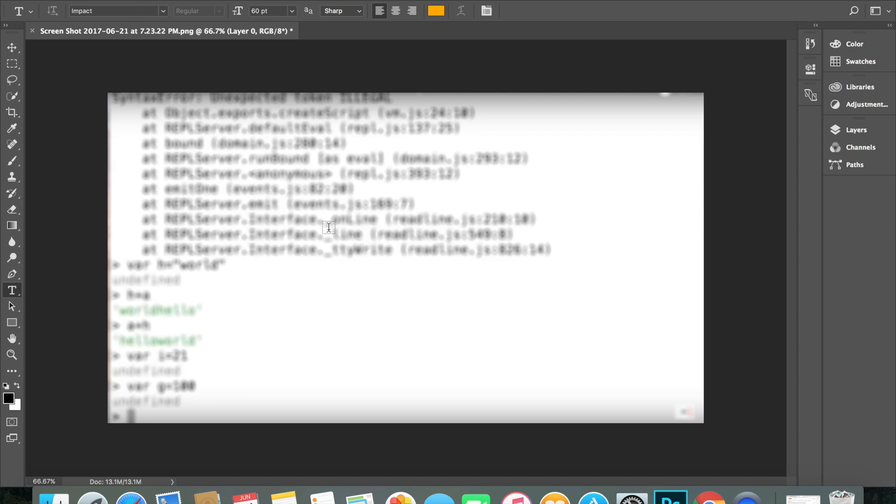
pyautogui.click(330, 229)
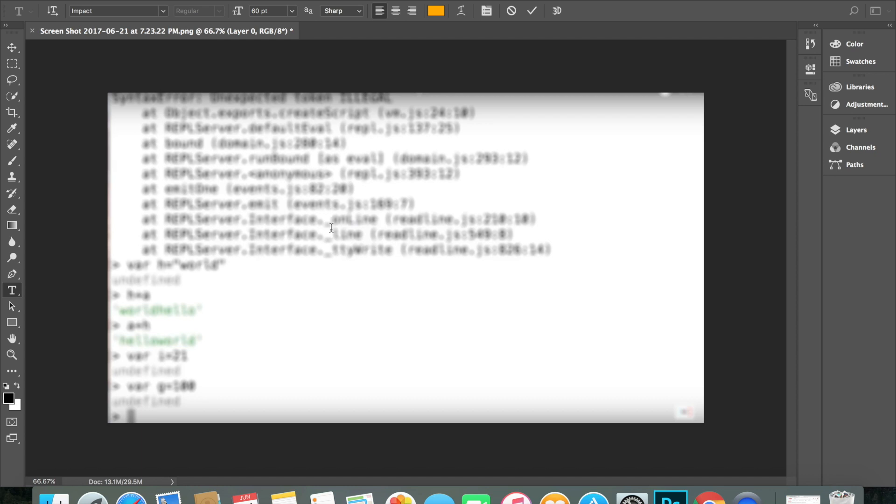
pyautogui.write('No')
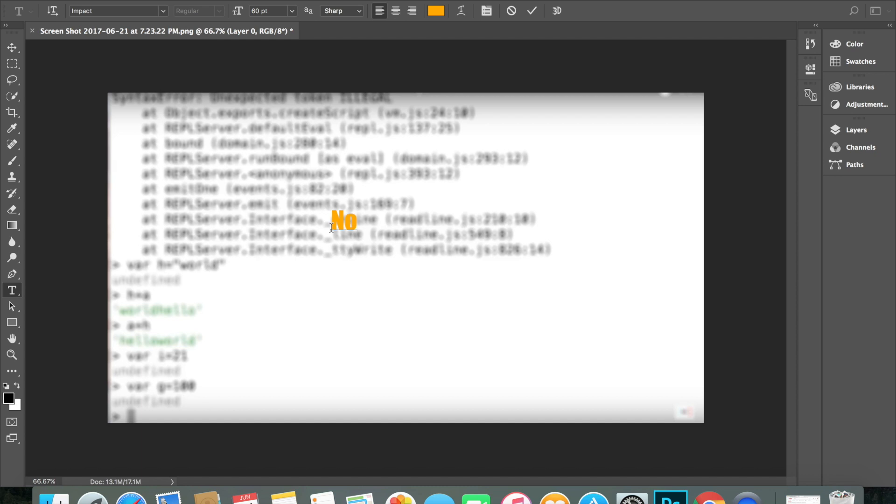
pyautogui.write('de')
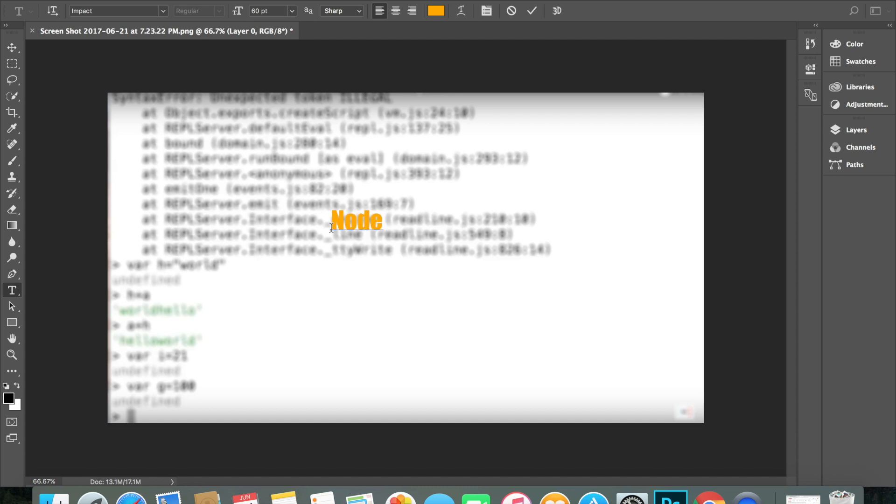
pyautogui.write('Js')
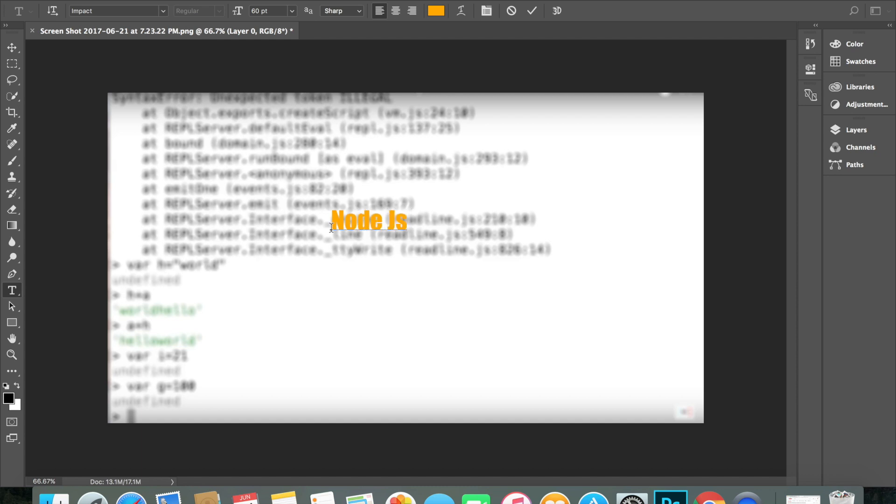
pyautogui.moveTo(74, 128)
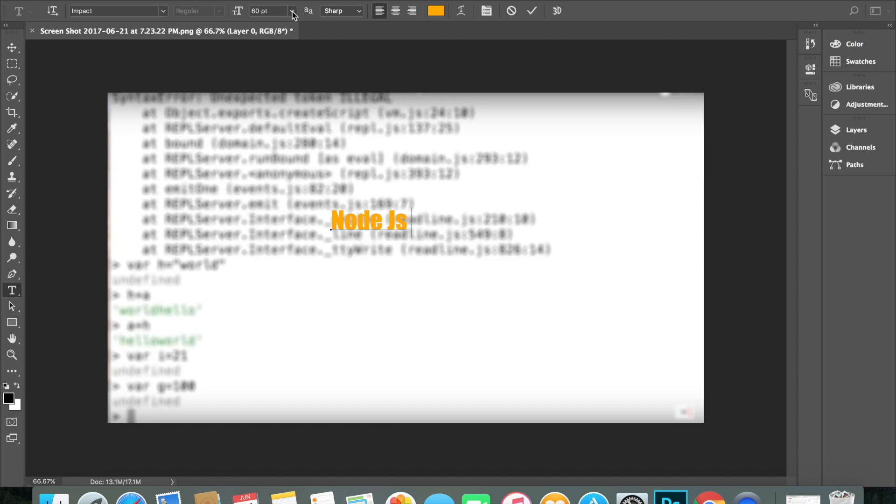
pyautogui.moveTo(329, 237)
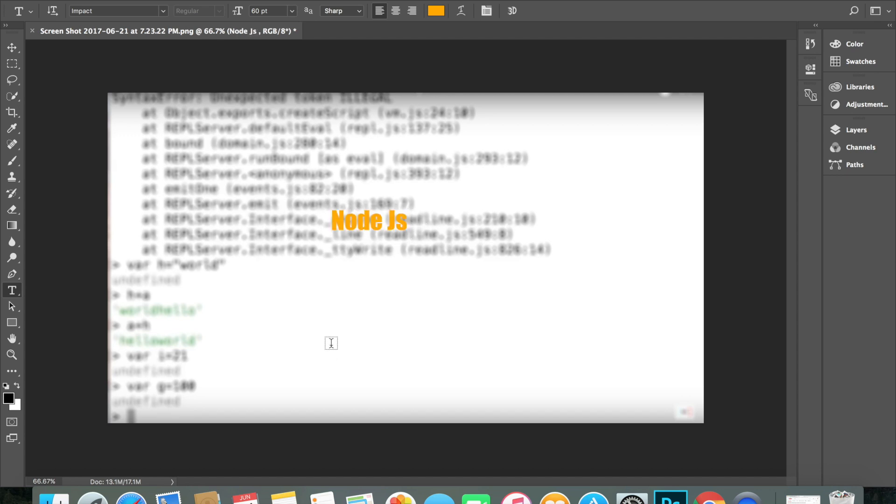
pyautogui.moveTo(310, 264)
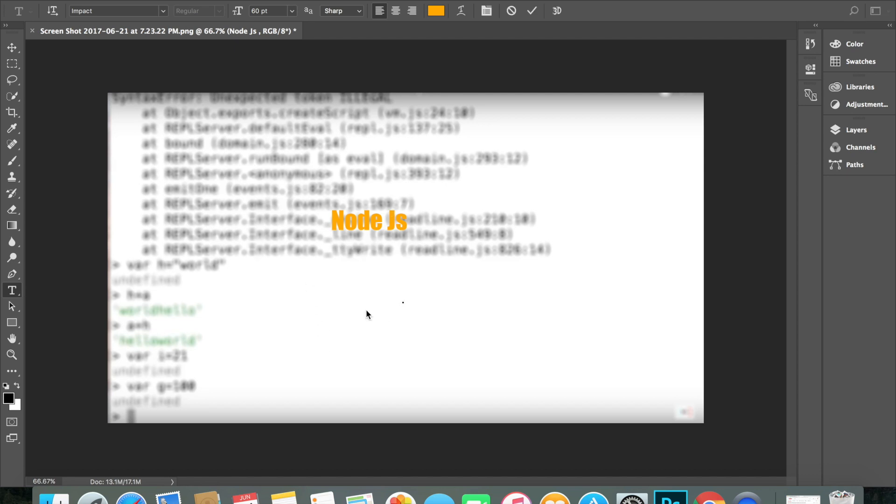
# Create a second 'Node Js' layer coloured #000000 and move it over the orange text
pyautogui.click(403, 302)
pyautogui.write('Node Js')
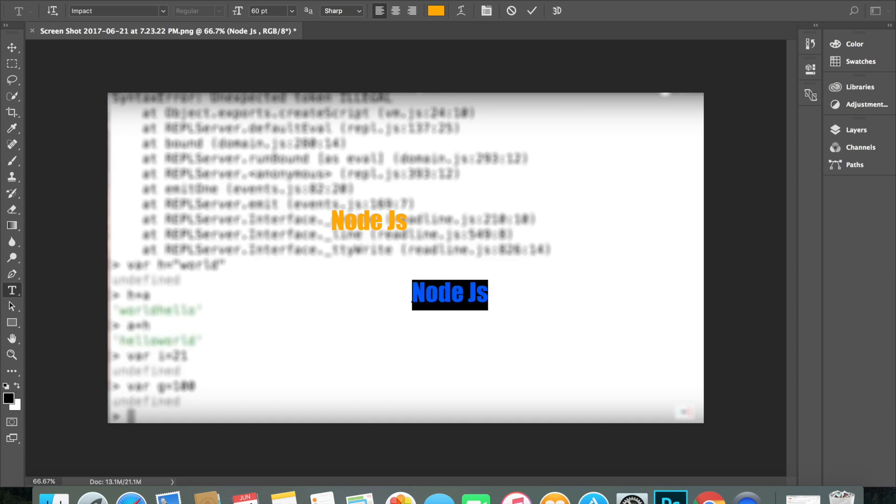
pyautogui.click(436, 10)
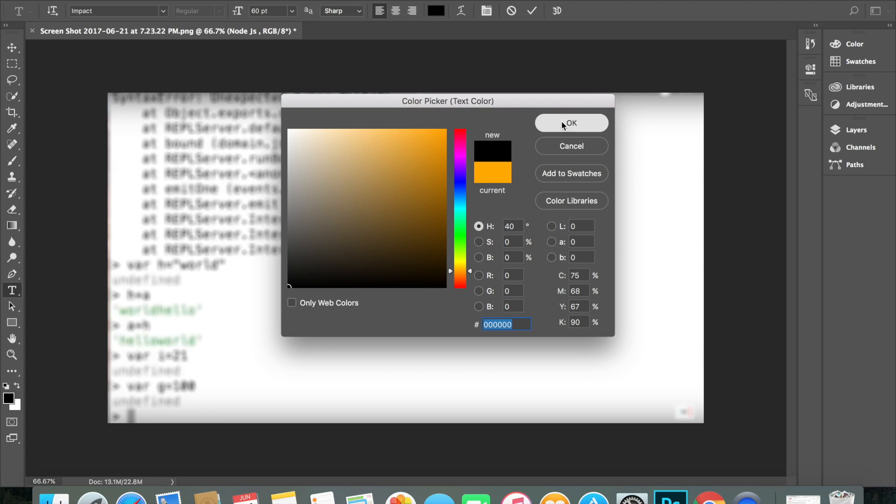
pyautogui.click(570, 123)
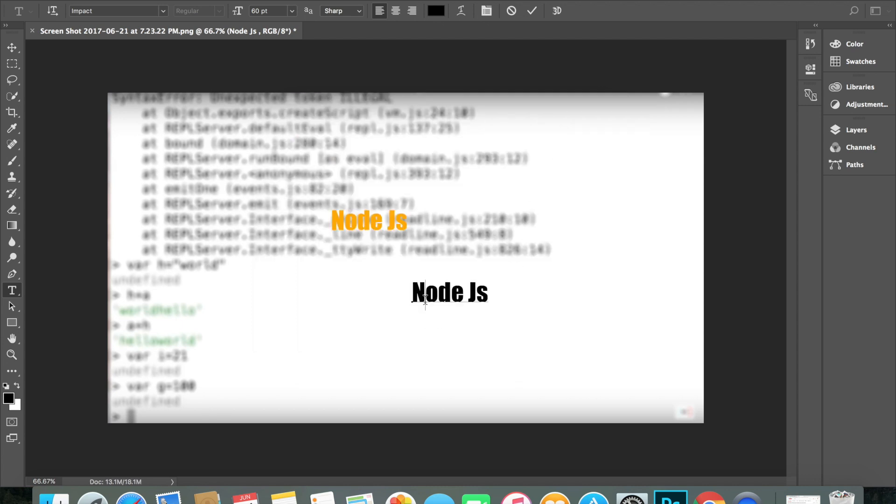
pyautogui.moveTo(450, 292); pyautogui.dragTo(385, 217)
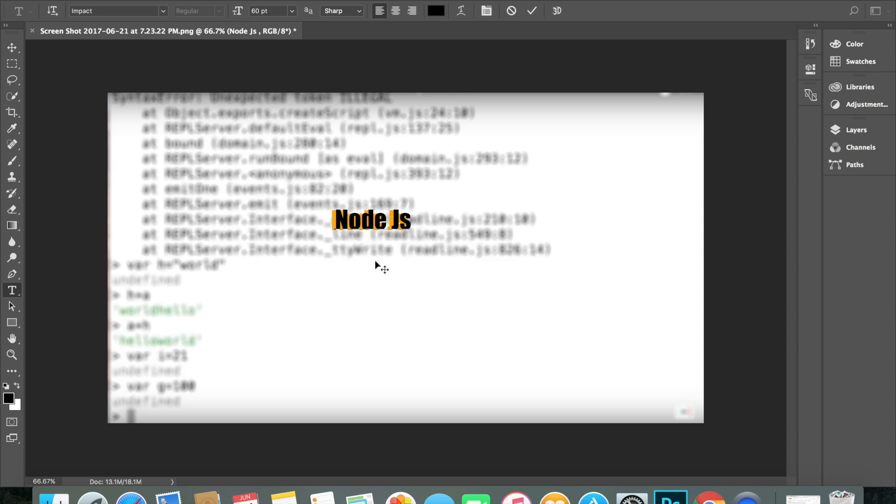
pyautogui.moveTo(675, 326)
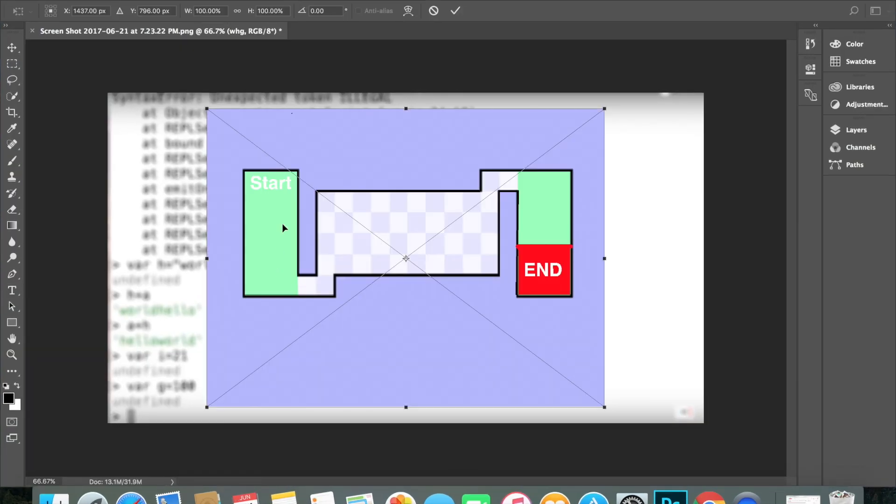
# Shrink and tilt the placed maze game image about 13 degrees and confirm it left of the title
pyautogui.moveTo(207, 109); pyautogui.dragTo(544, 407)
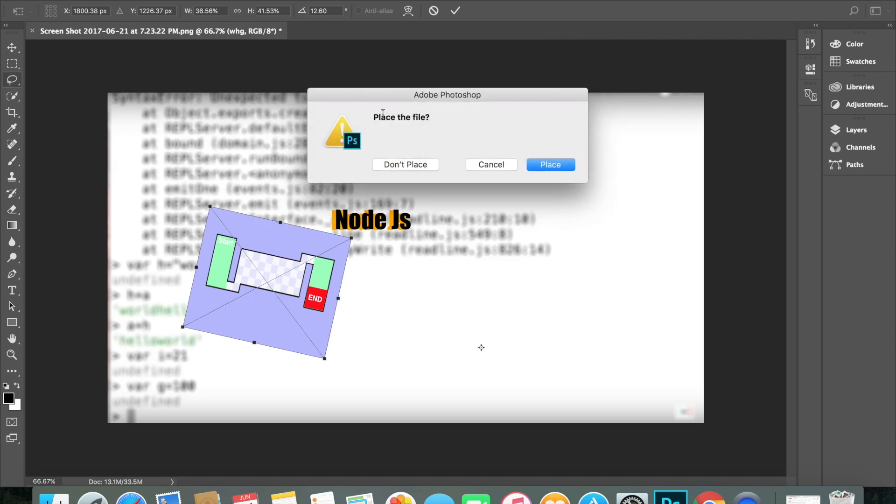
pyautogui.click(405, 164)
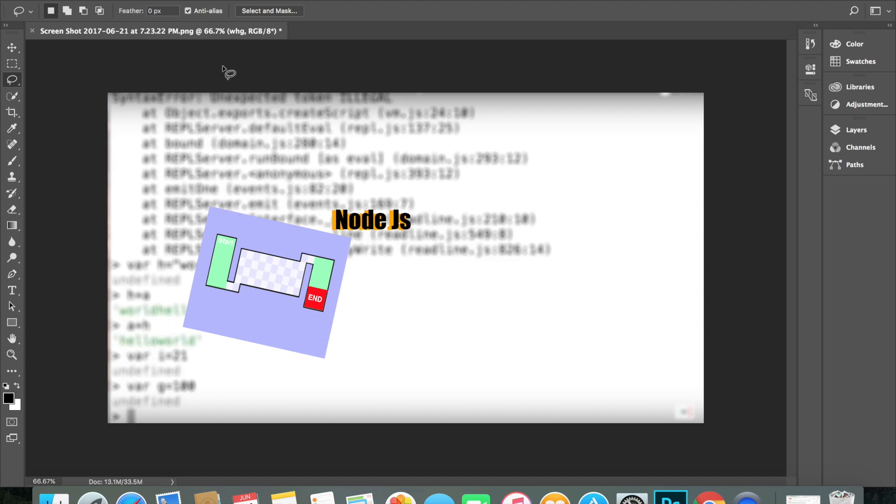
pyautogui.click(12, 48)
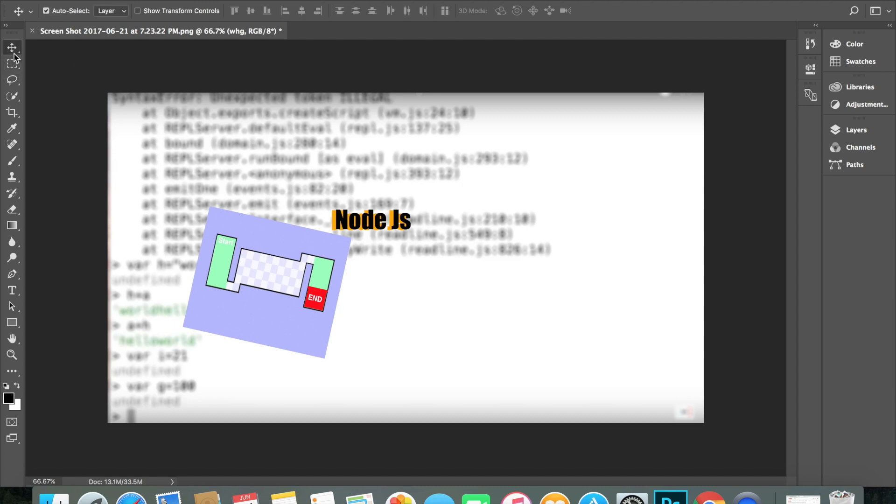
pyautogui.moveTo(13, 47)
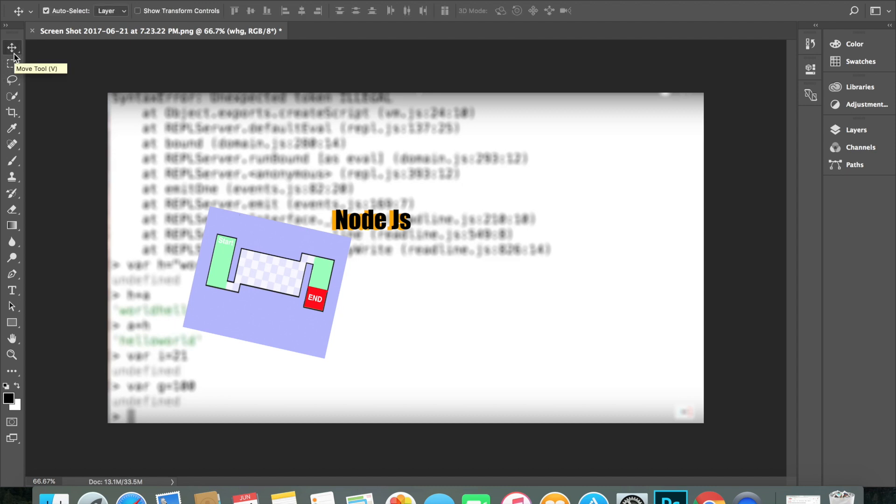